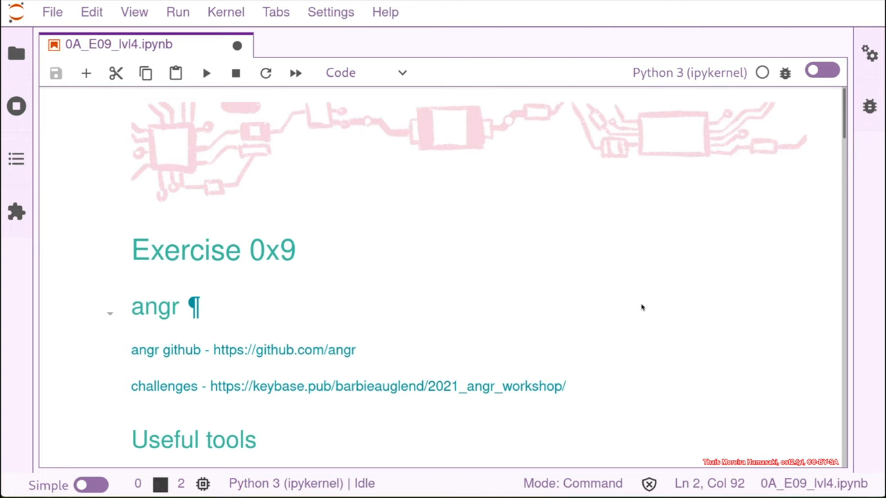
# Step: Run the lldb helper and file-check cells, confirming crackme0x04 is a 32-bit ELF
pyautogui.scroll(-3)
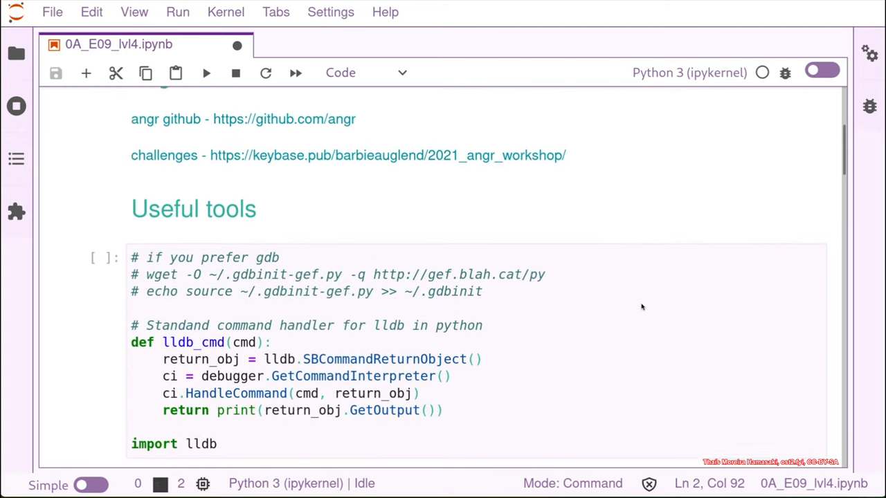
pyautogui.click(282, 418)
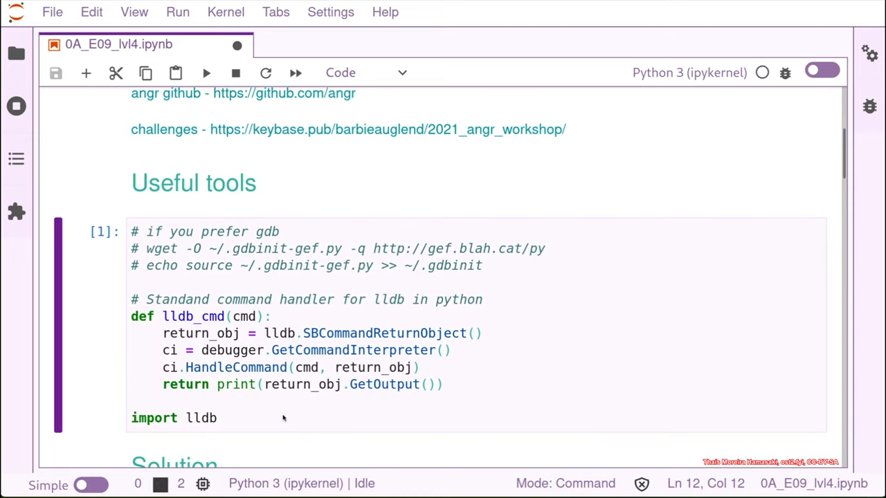
pyautogui.scroll(-3)
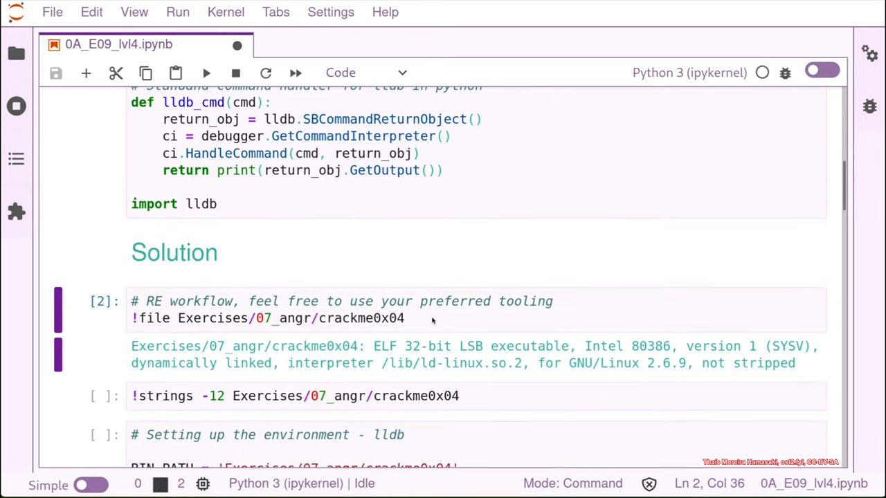
pyautogui.moveTo(426, 327)
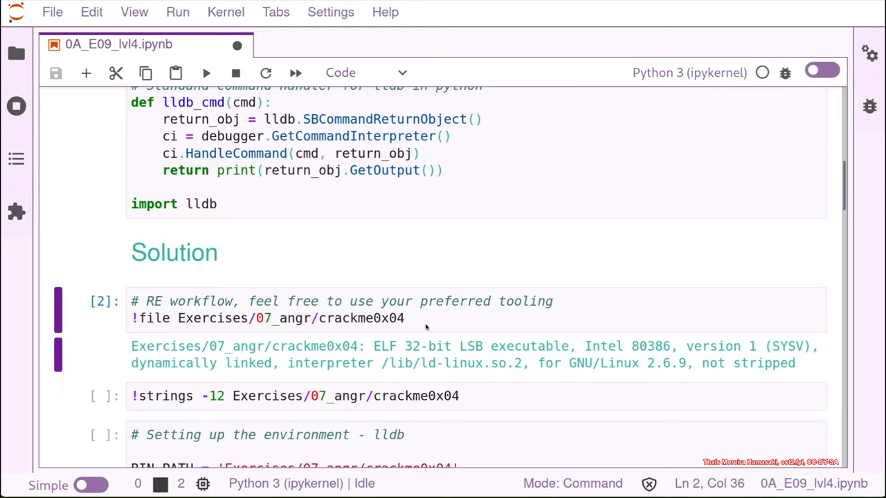
pyautogui.moveTo(407, 340)
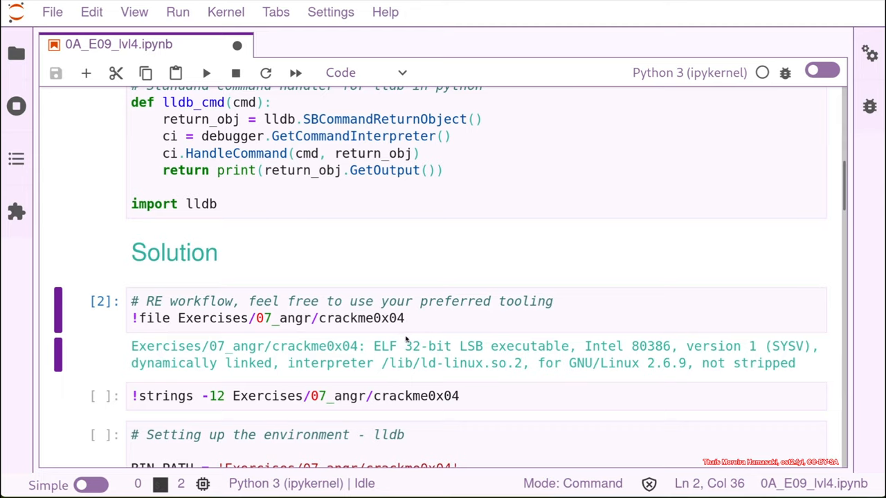
pyautogui.click(481, 396)
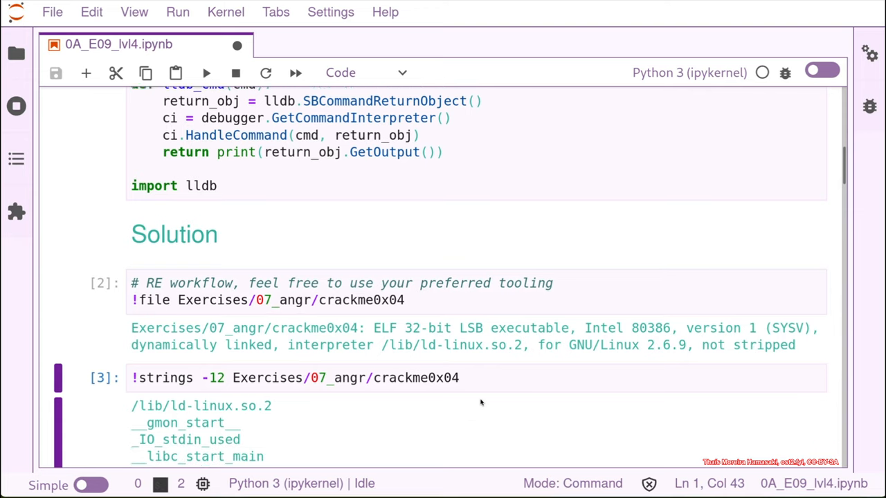
# Step: Scroll through the crackme0x04 strings listing to the lldb environment setup cell
pyautogui.scroll(-3)
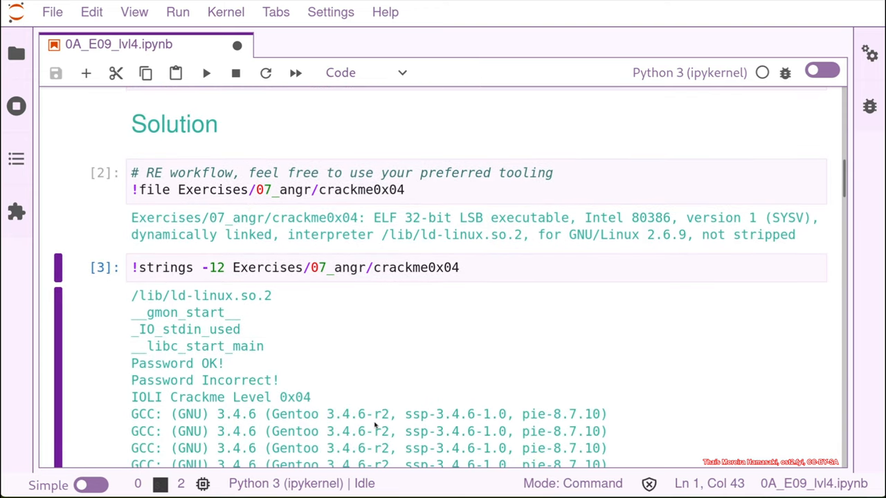
pyautogui.moveTo(232, 365)
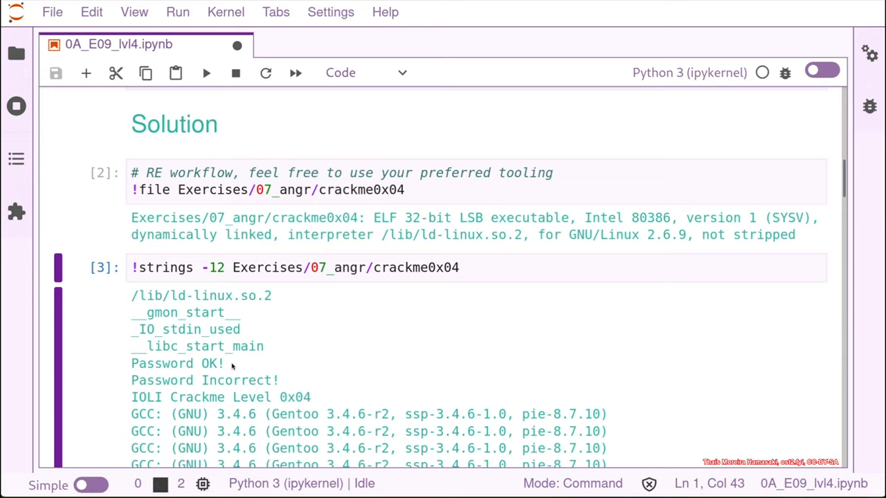
pyautogui.moveTo(235, 381)
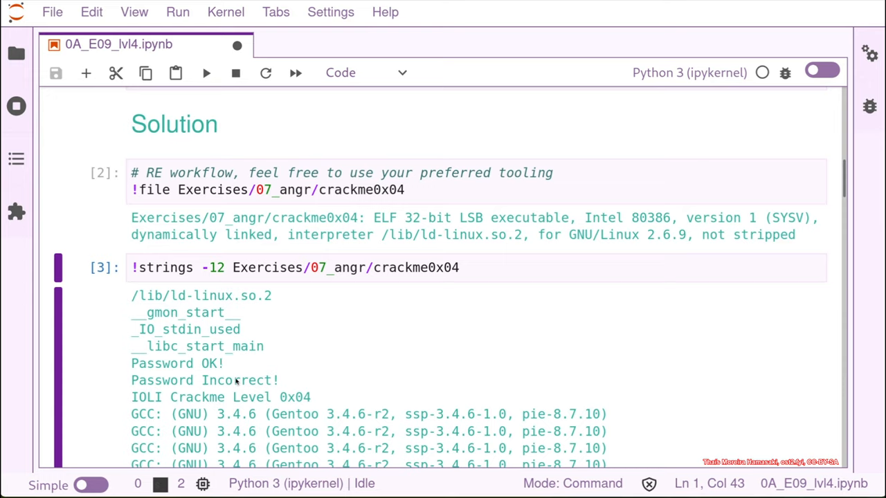
pyautogui.moveTo(239, 404)
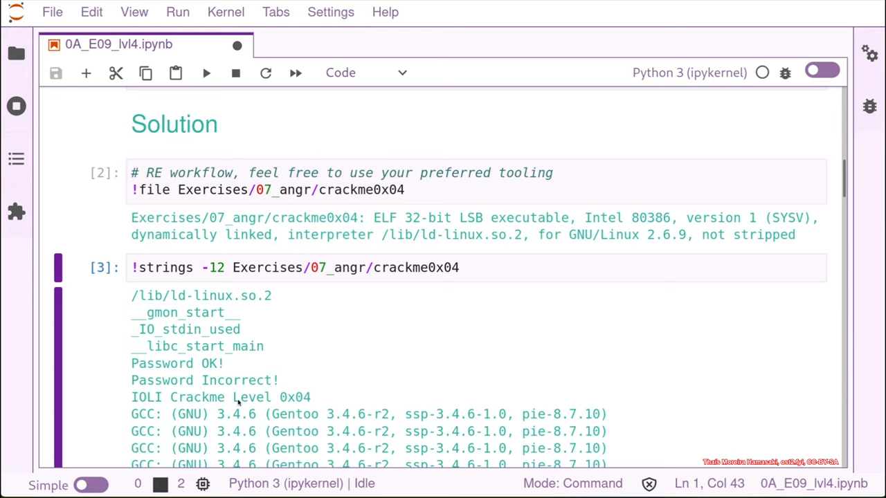
pyautogui.scroll(-3)
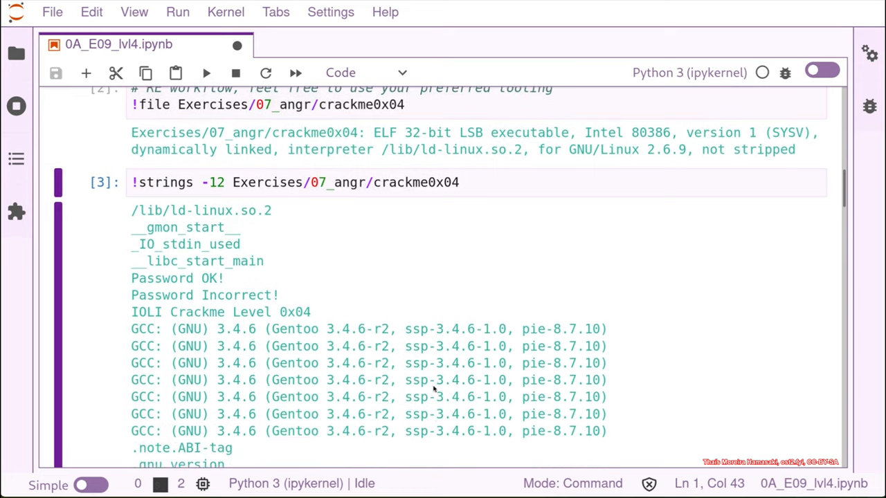
pyautogui.scroll(-3)
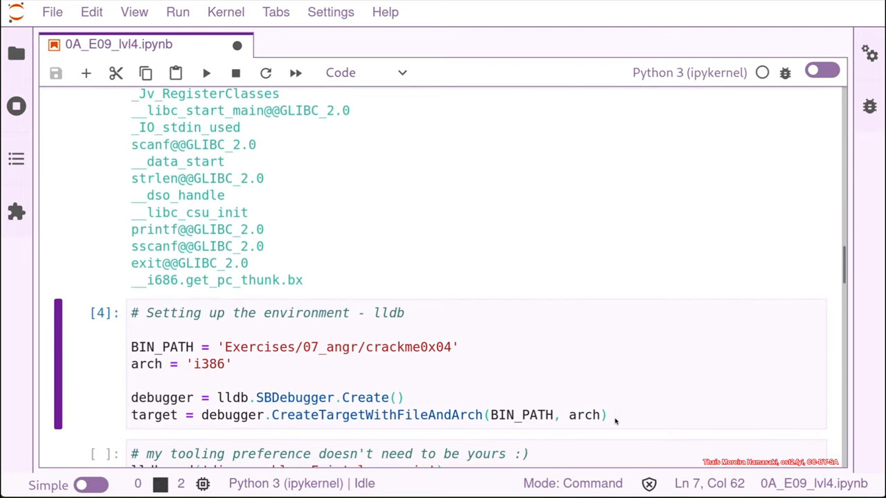
# Step: Scroll through main's Intel-syntax disassembly, from the scanf read to the call to check
pyautogui.scroll(-3)
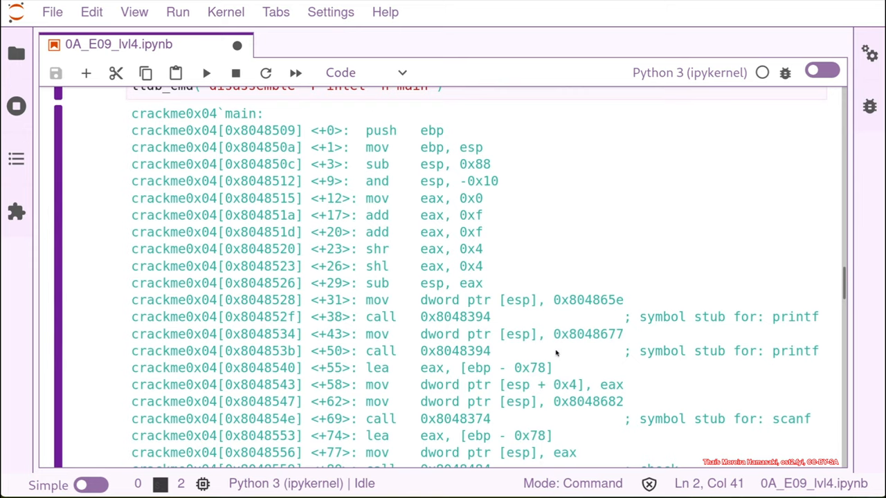
pyautogui.scroll(-3)
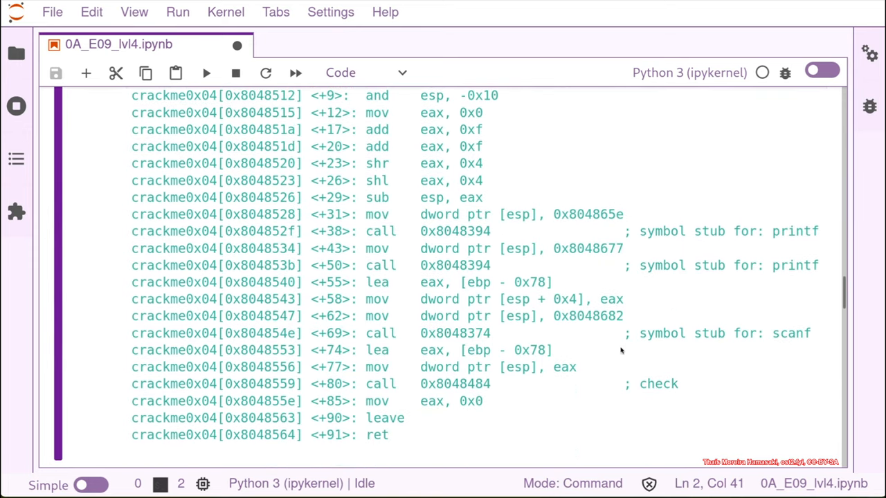
pyautogui.moveTo(782, 234)
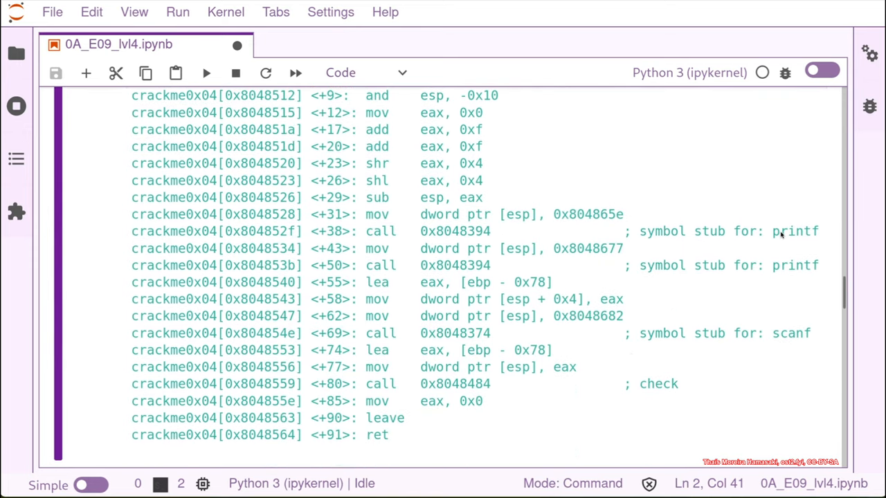
pyautogui.moveTo(798, 355)
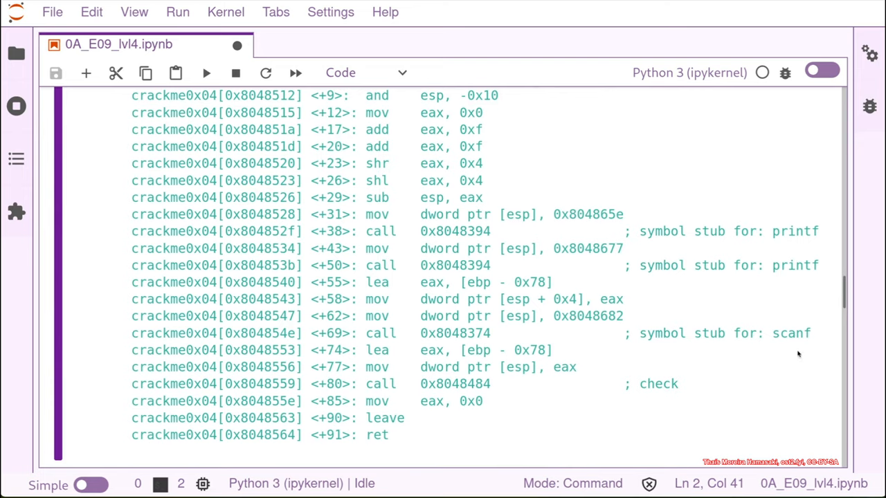
pyautogui.moveTo(813, 336)
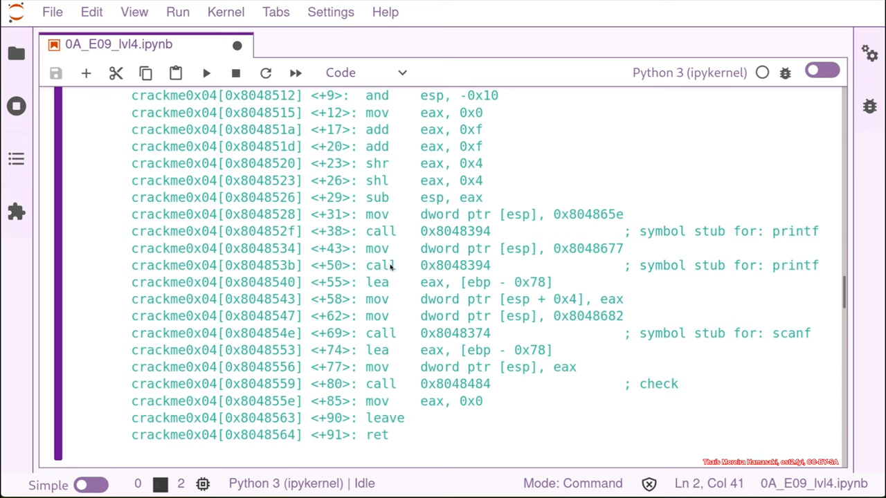
pyautogui.moveTo(384, 357)
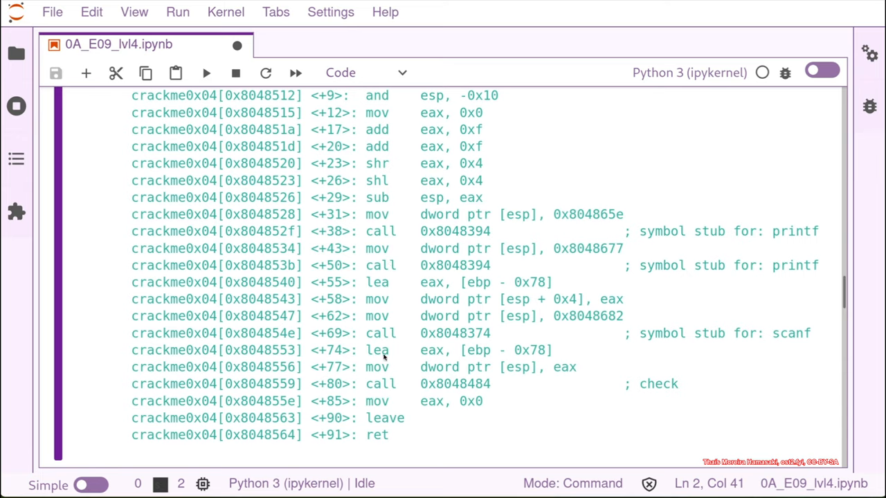
pyautogui.moveTo(671, 405)
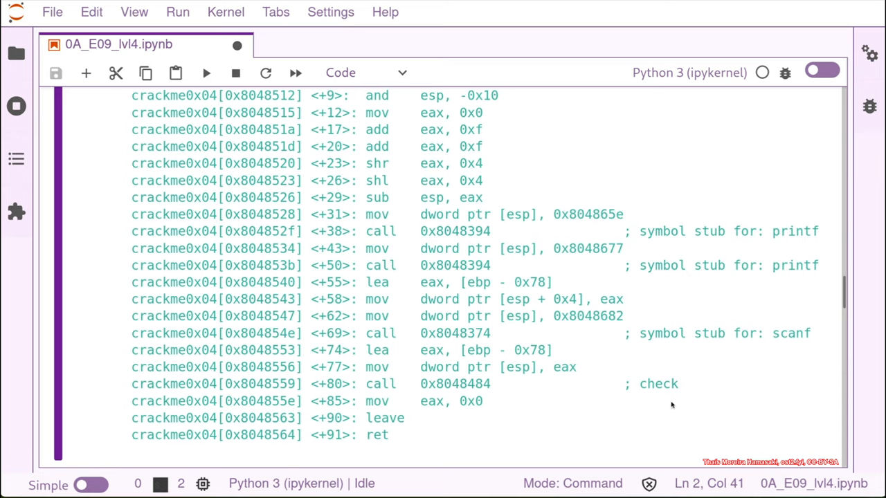
pyautogui.scroll(-3)
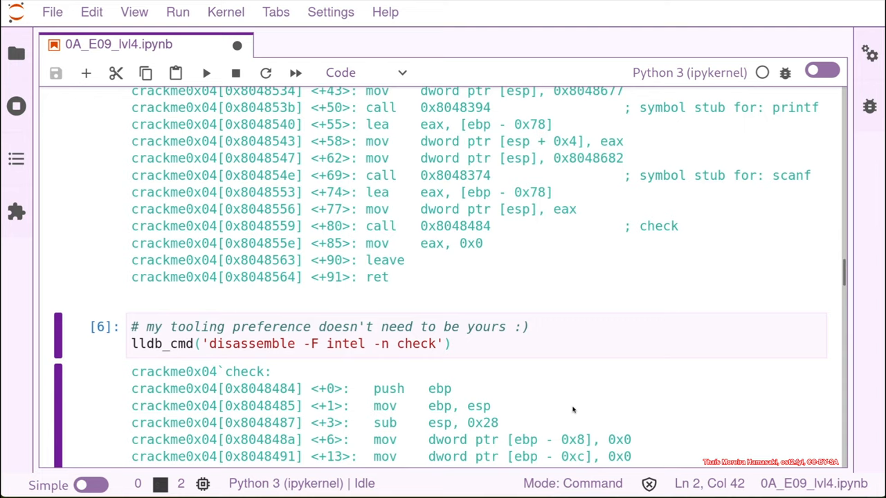
# Step: Read the check disassembly's digit-summing loop and 0xf comparison down to its final ret
pyautogui.scroll(-3)
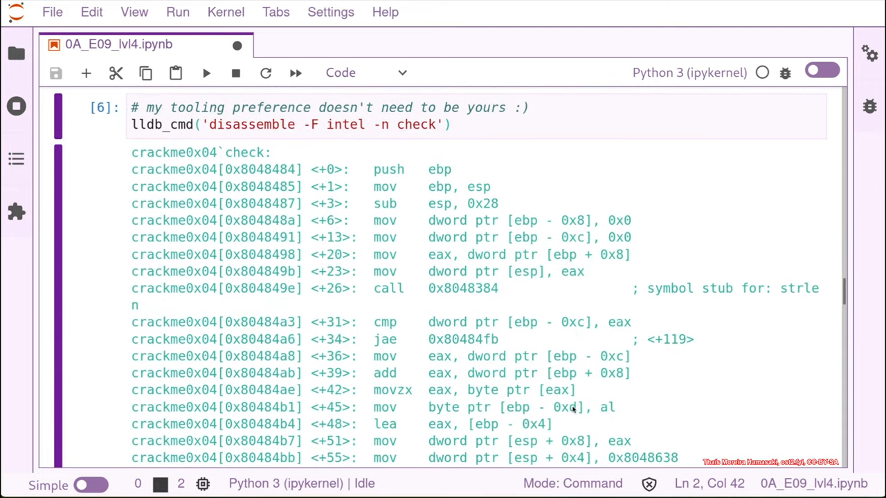
pyautogui.scroll(-3)
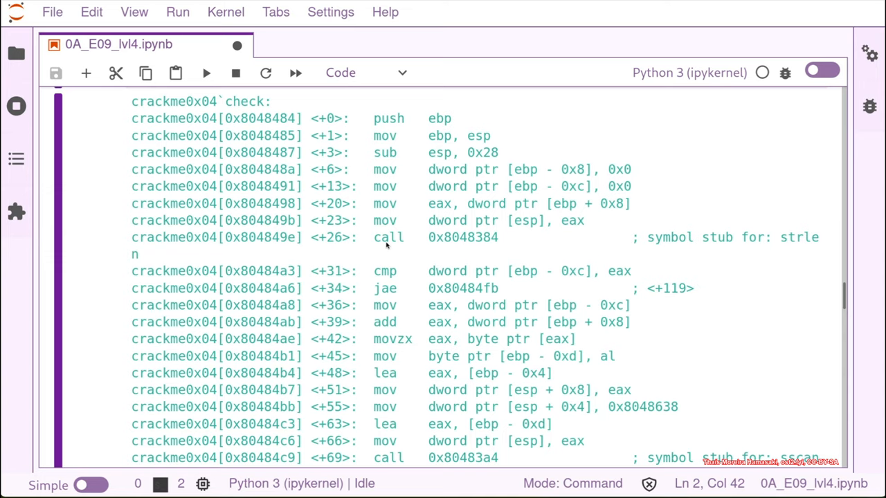
pyautogui.moveTo(393, 278)
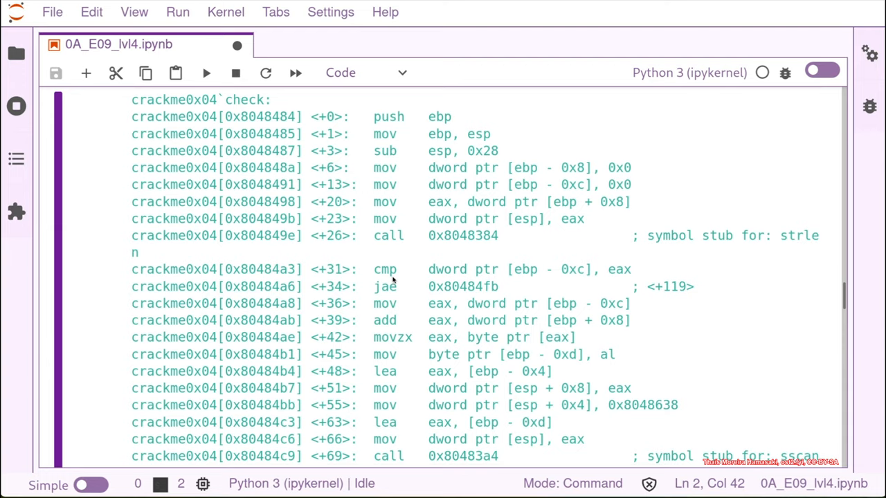
pyautogui.scroll(-3)
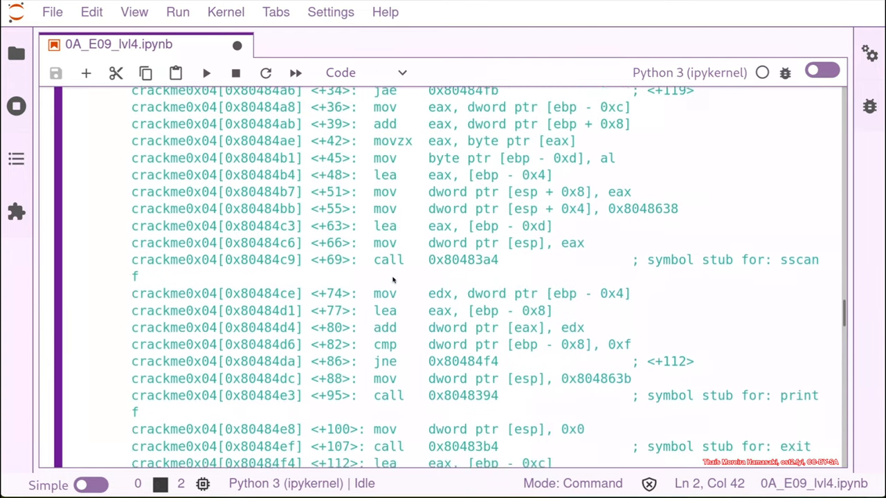
pyautogui.scroll(-3)
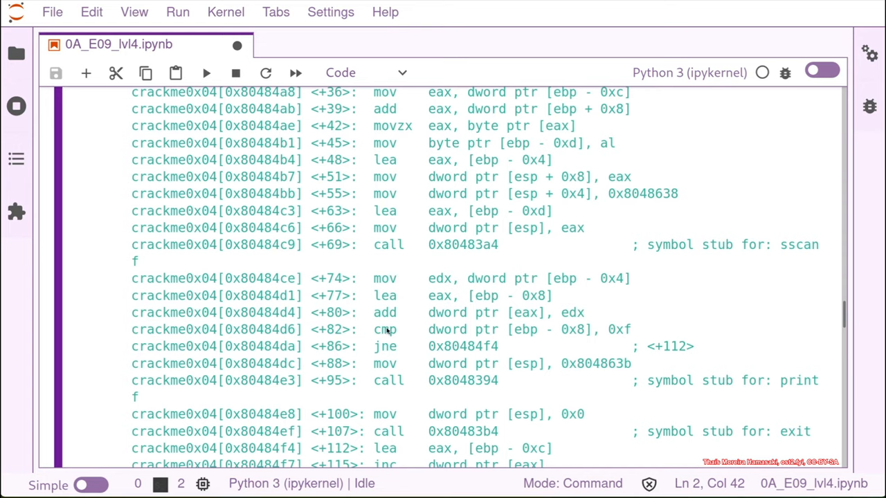
pyautogui.scroll(-3)
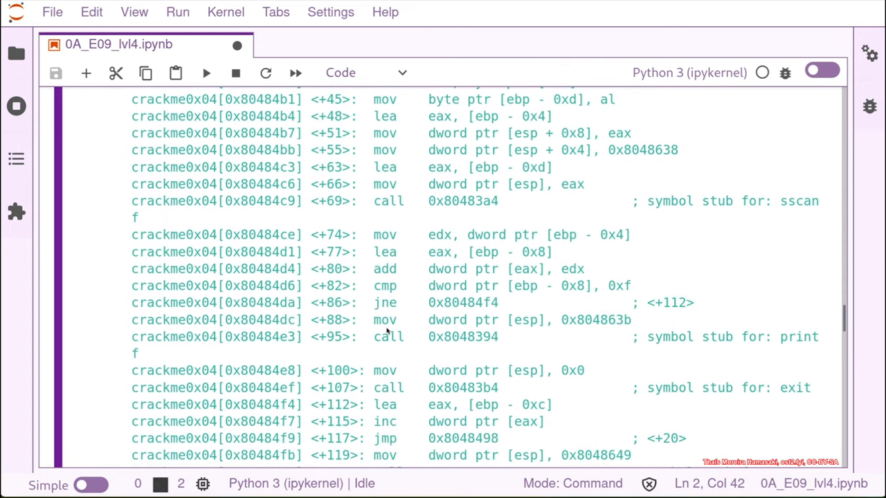
pyautogui.scroll(-3)
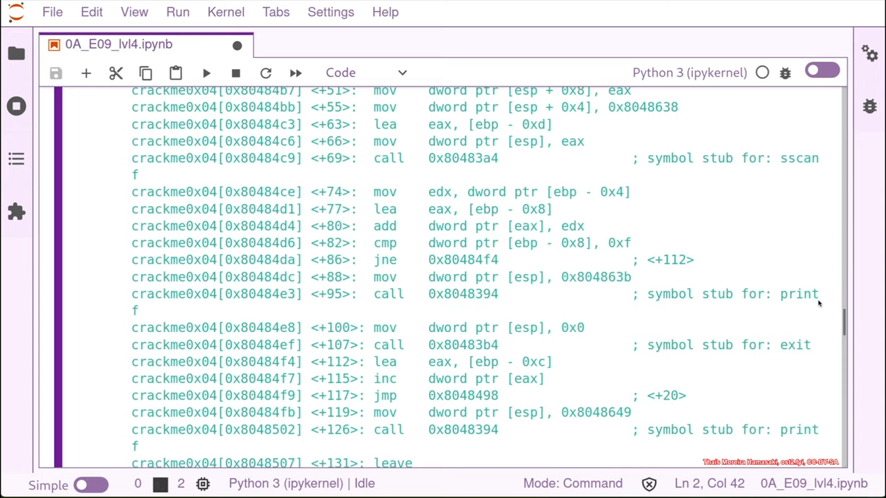
pyautogui.moveTo(802, 424)
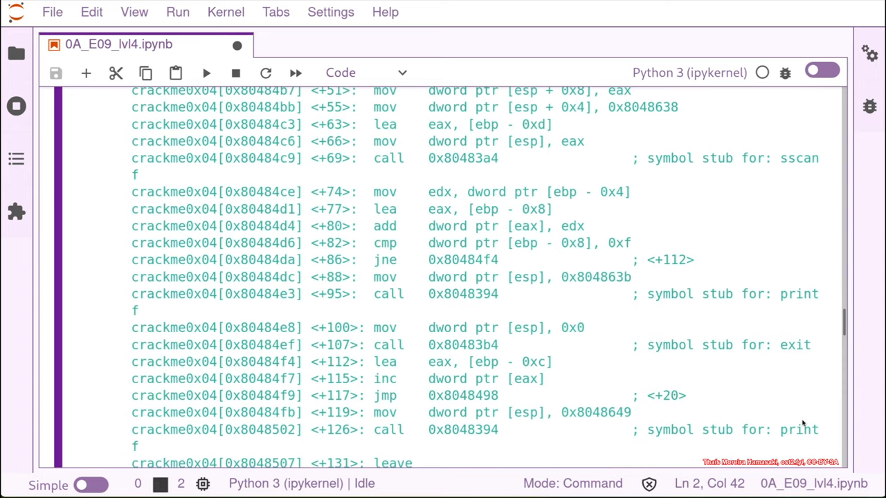
pyautogui.scroll(-3)
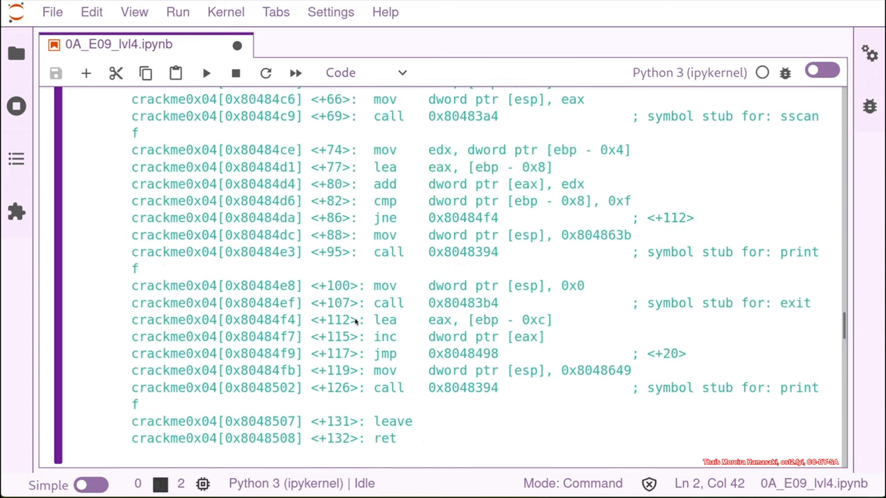
pyautogui.scroll(-3)
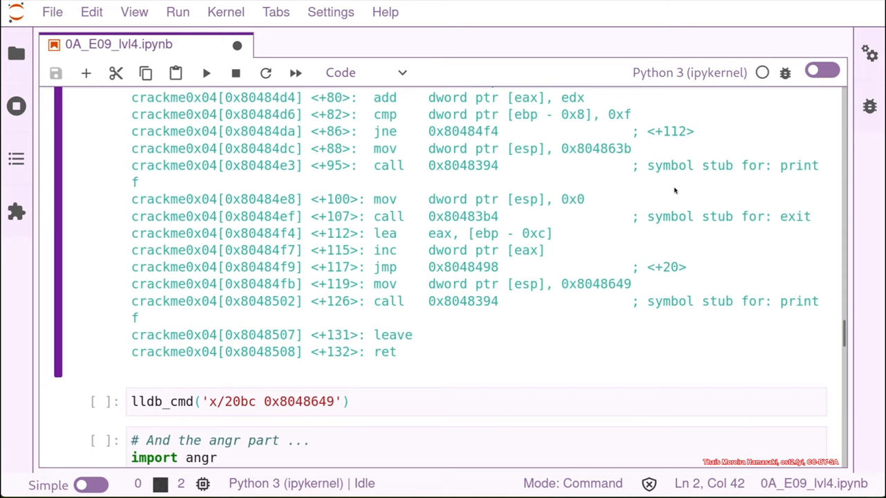
pyautogui.moveTo(691, 289)
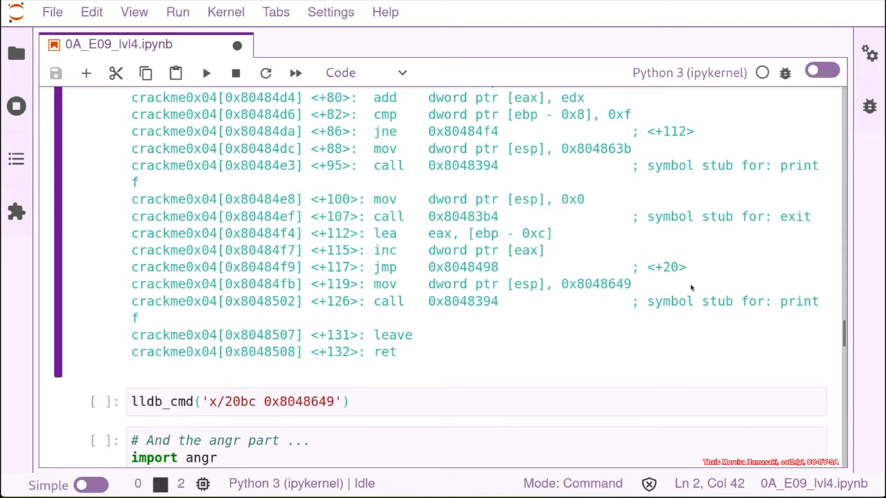
pyautogui.moveTo(332, 411)
pyautogui.write('3b')
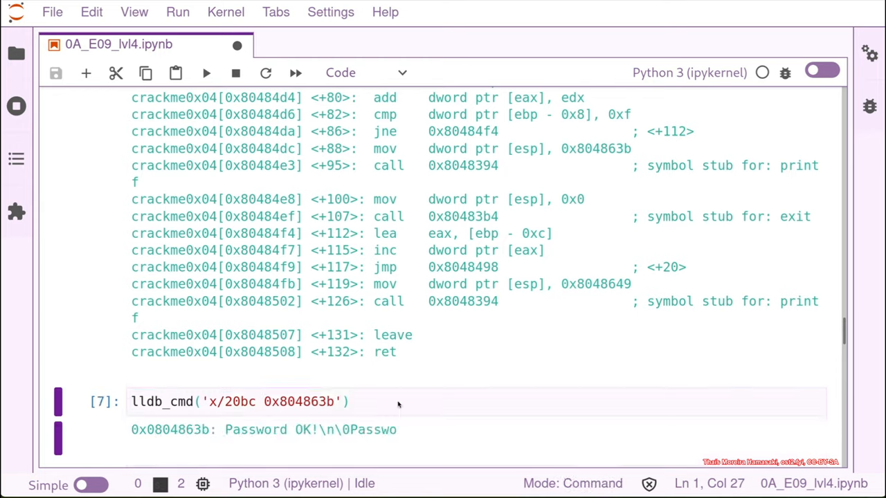
pyautogui.moveTo(770, 225)
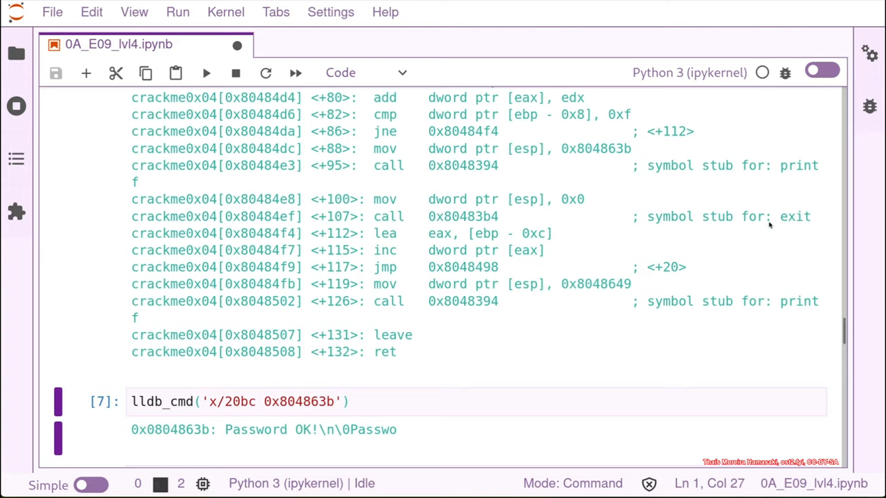
pyautogui.moveTo(377, 388)
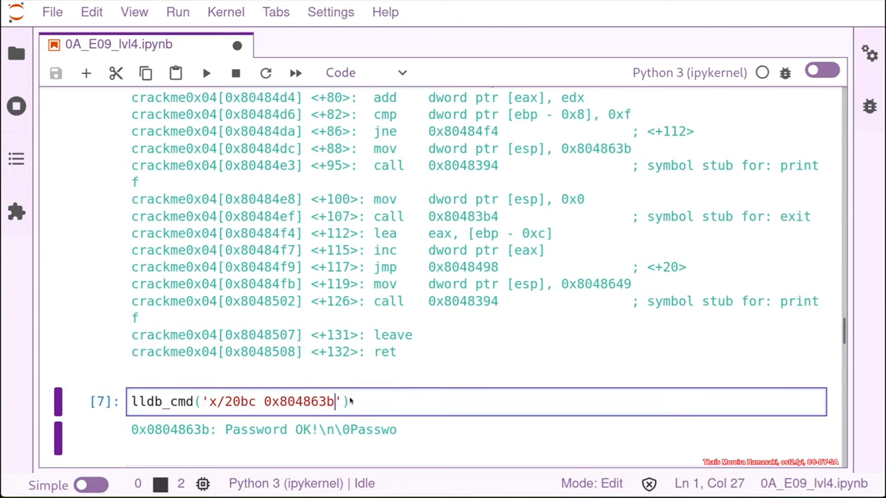
# Step: Scroll to the memory dump at 0x804863b revealing 'Password OK!'
pyautogui.scroll(-3)
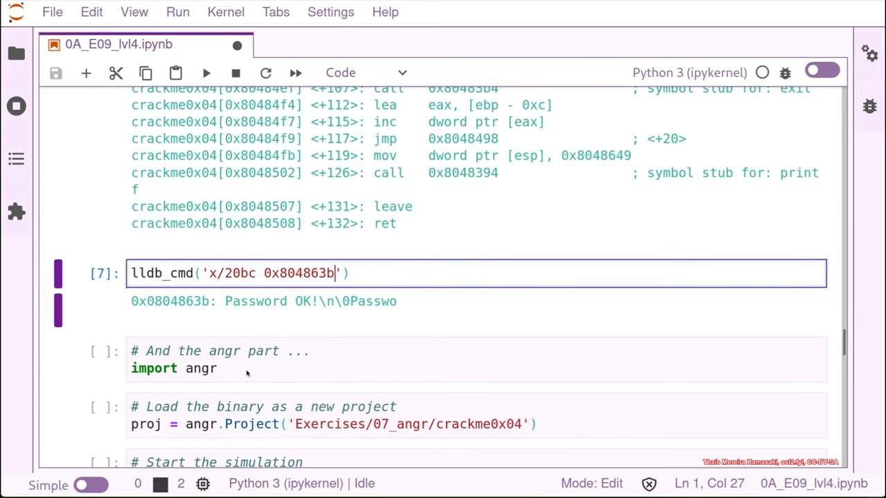
# Step: Run the import angr, Project and simgr.run cells, reaching a branch with 2 active states
pyautogui.click(236, 369)
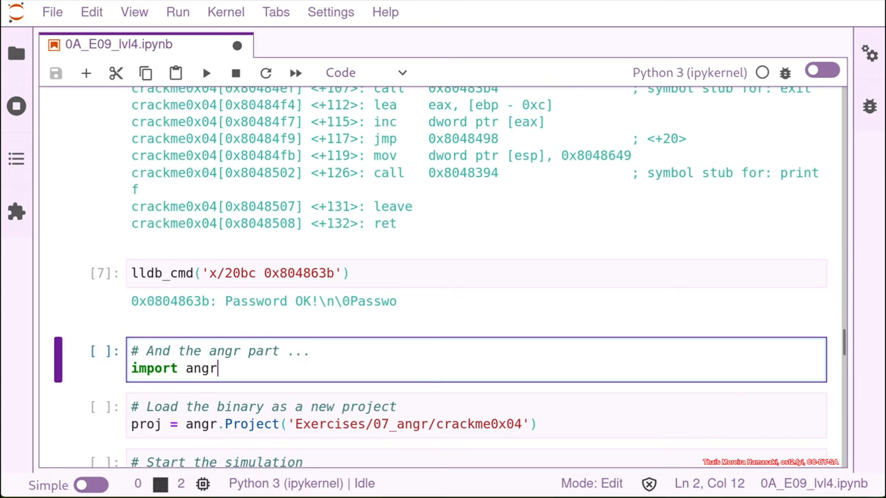
pyautogui.moveTo(416, 371)
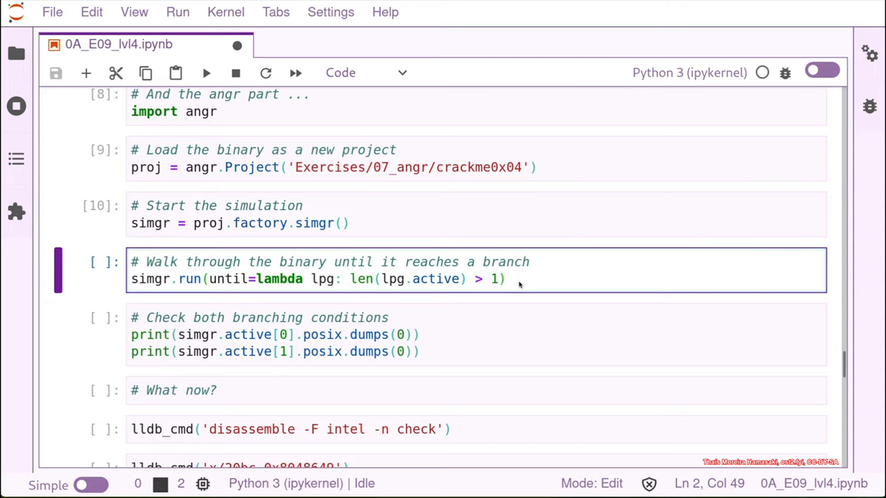
pyautogui.click(205, 73)
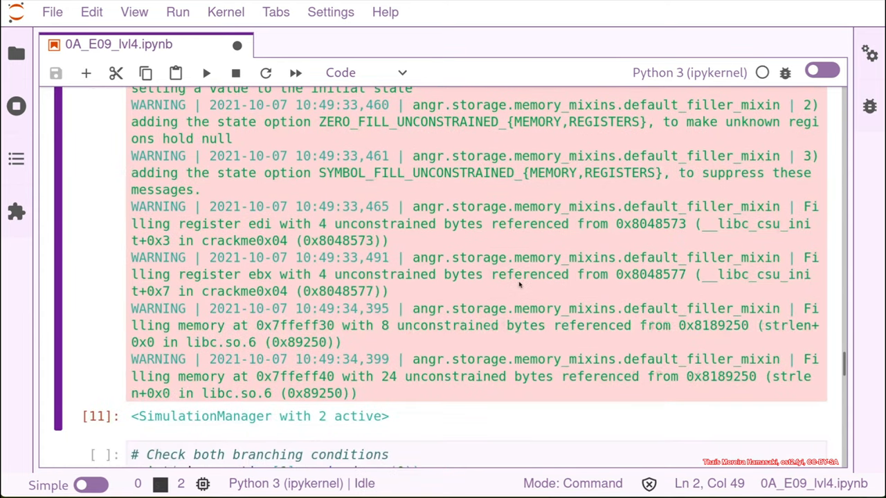
pyautogui.moveTo(416, 374)
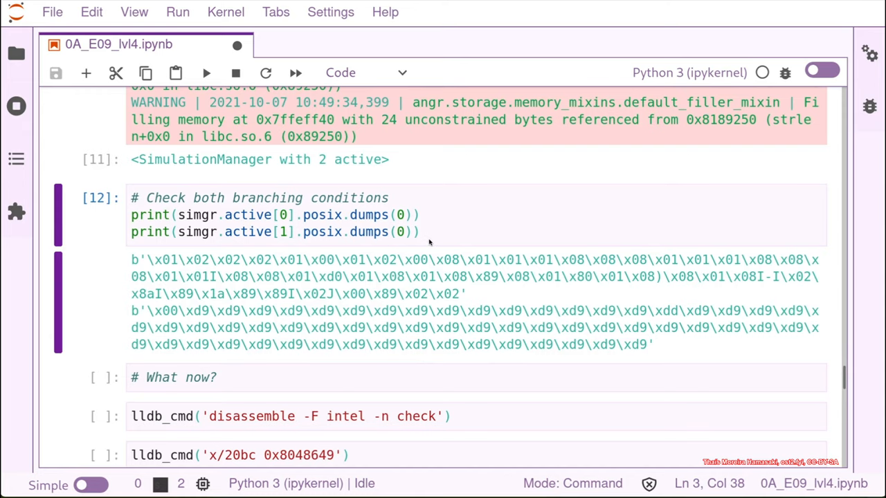
pyautogui.moveTo(380, 325)
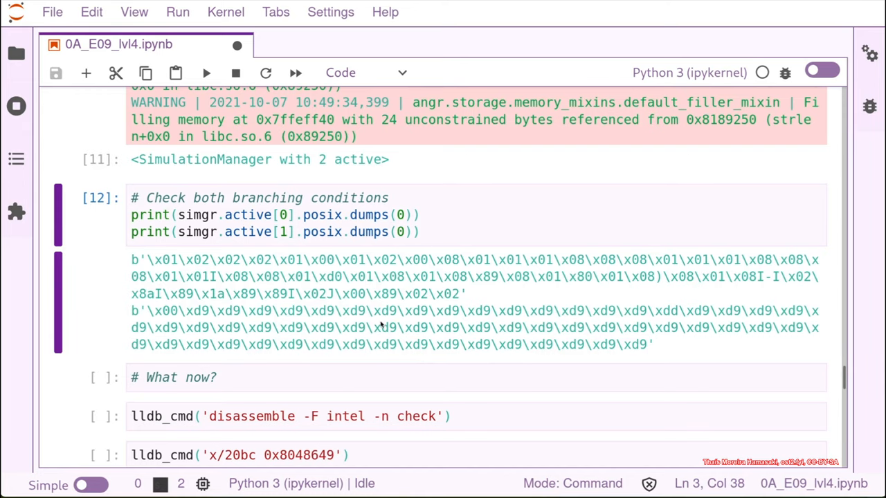
# Step: Scroll through both states' input byte strings and the rerun check disassembly
pyautogui.scroll(-3)
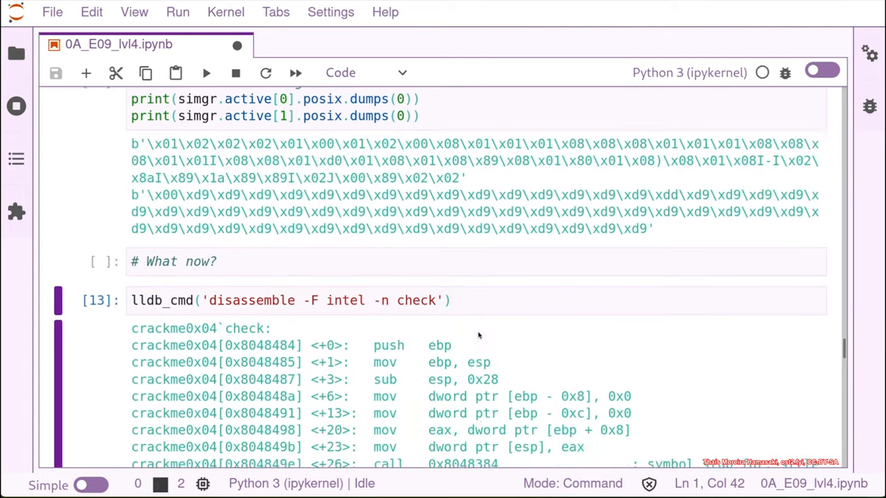
pyautogui.scroll(-3)
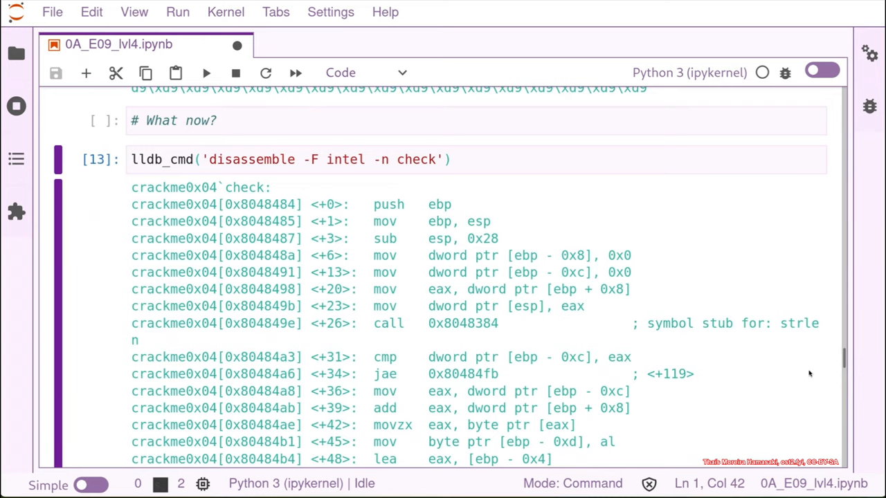
pyautogui.scroll(-3)
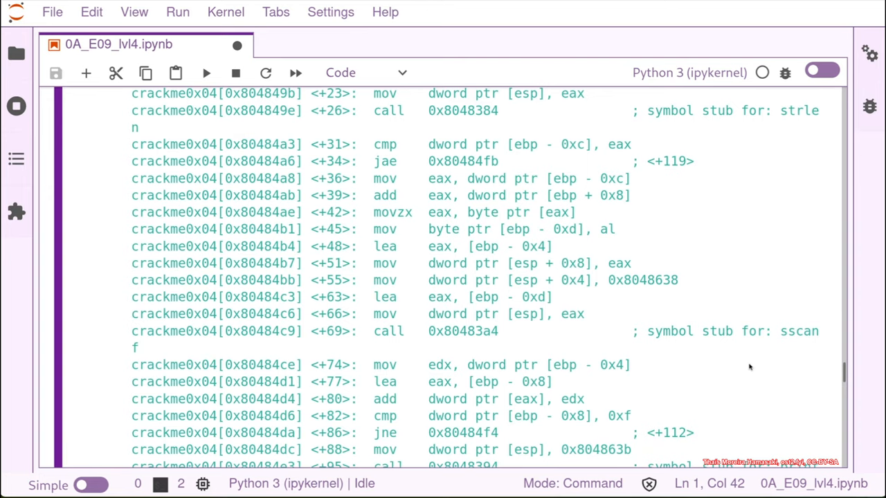
pyautogui.scroll(-3)
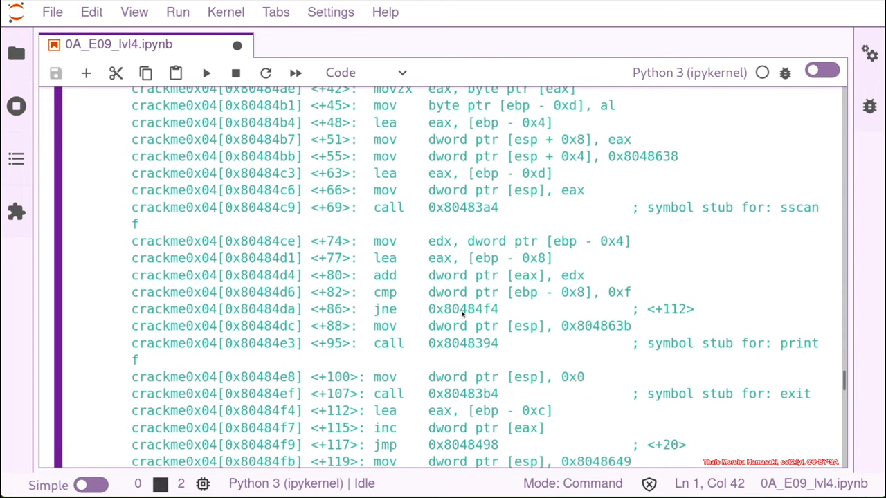
pyautogui.moveTo(463, 339)
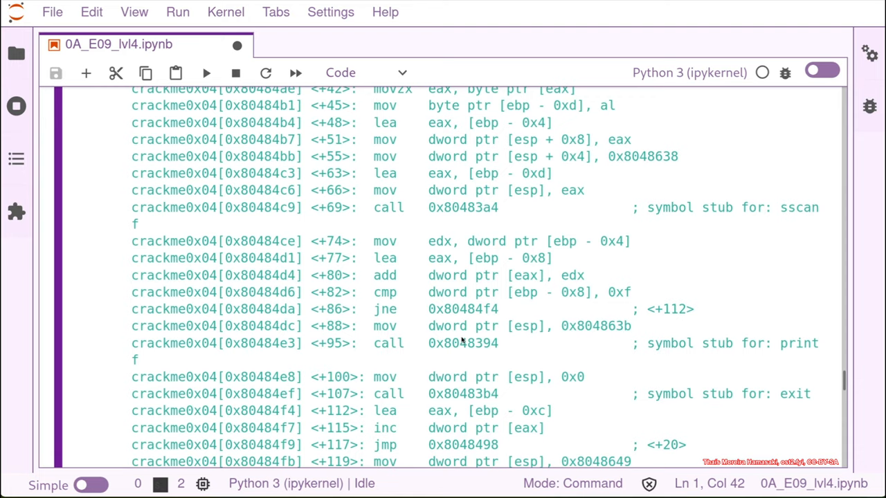
pyautogui.moveTo(457, 397)
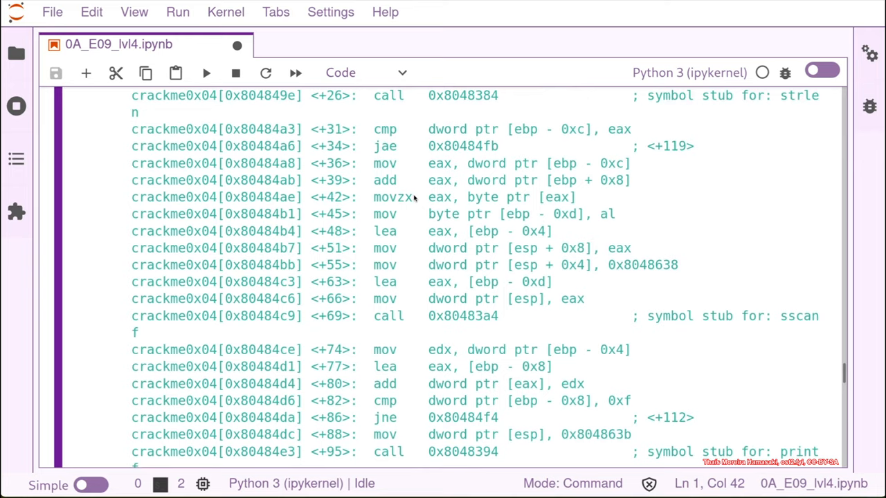
pyautogui.scroll(3)
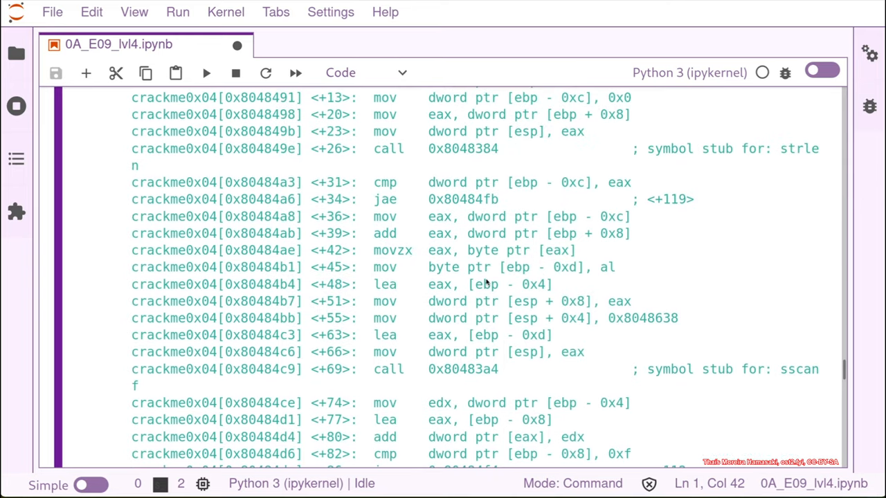
pyautogui.moveTo(589, 352)
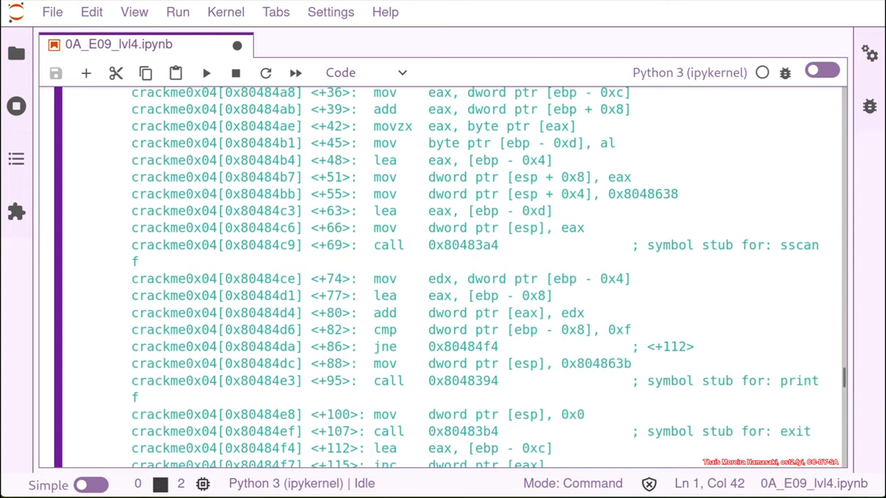
pyautogui.moveTo(601, 337)
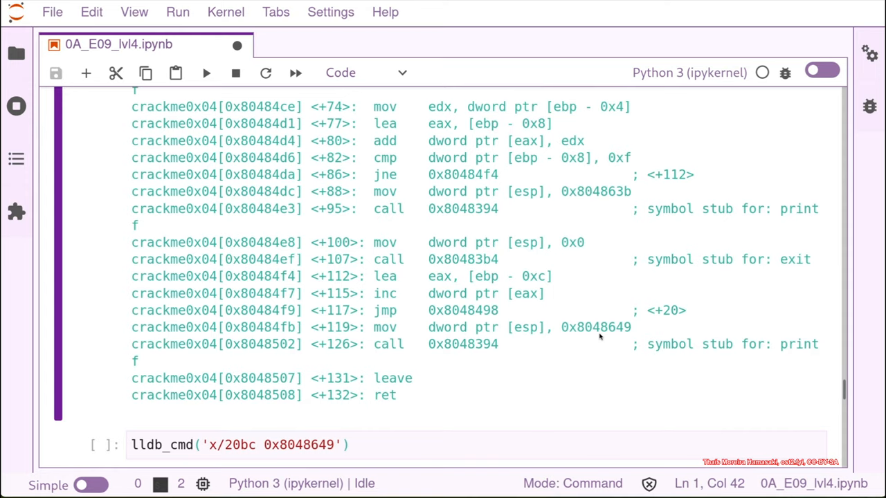
pyautogui.moveTo(594, 311)
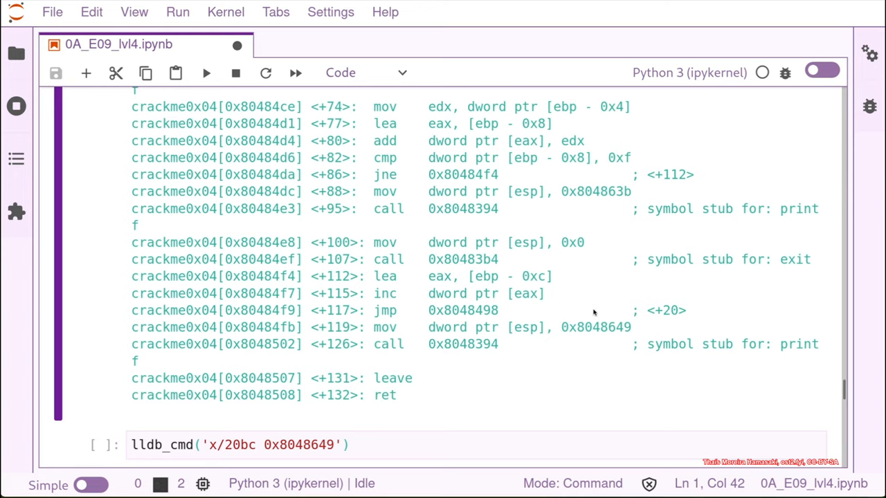
# Step: Dump 0x8048649 ('Password Incorrect!') and complete the next address as 0x804863b ('Password OK!')
pyautogui.click(388, 444)
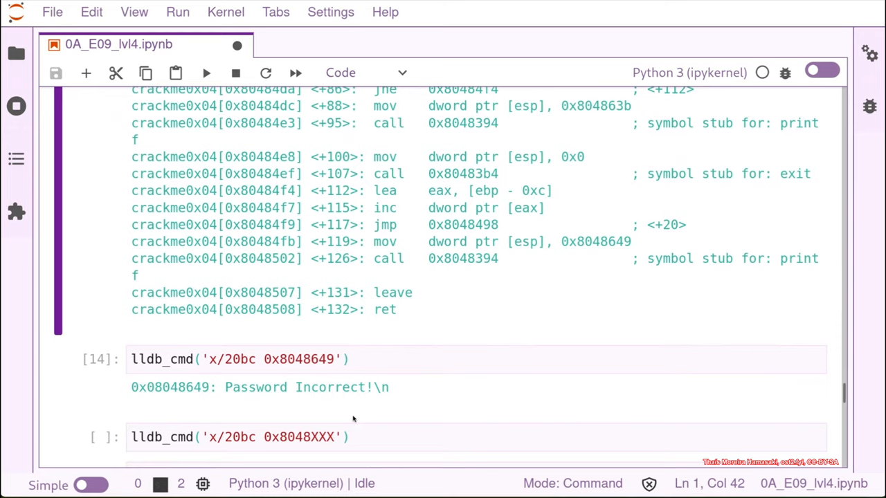
pyautogui.moveTo(338, 444)
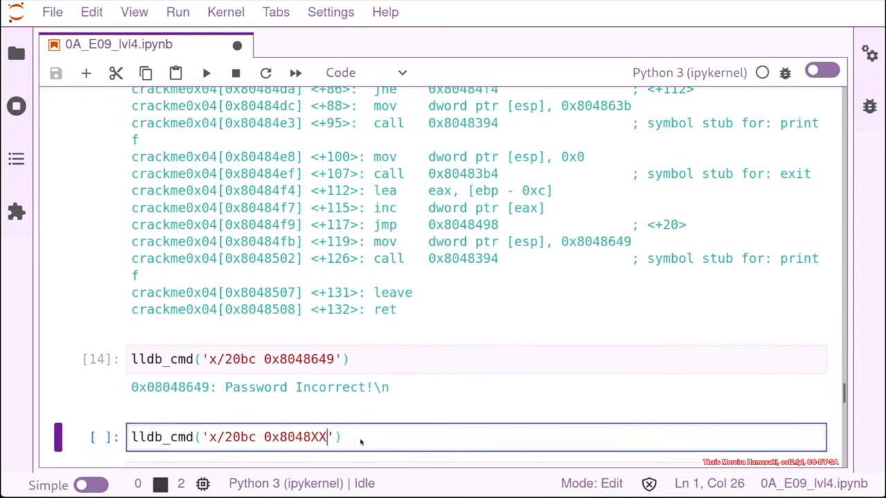
pyautogui.press('BackSpace')
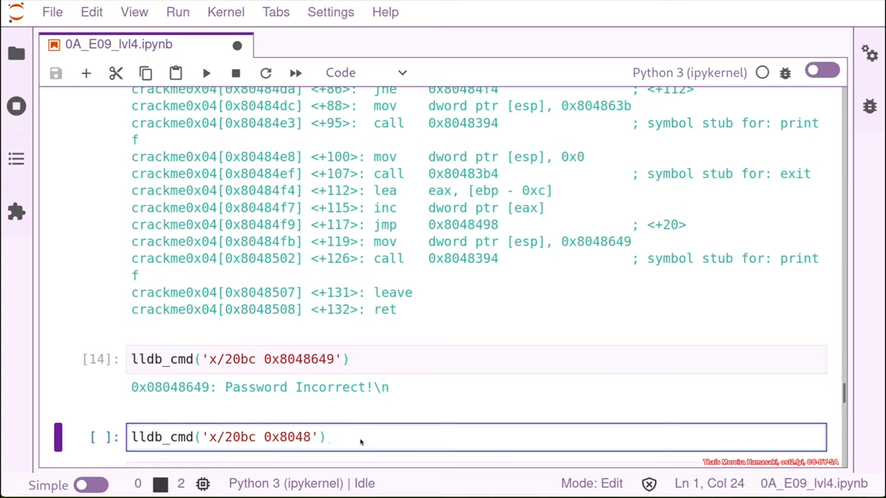
pyautogui.write('6')
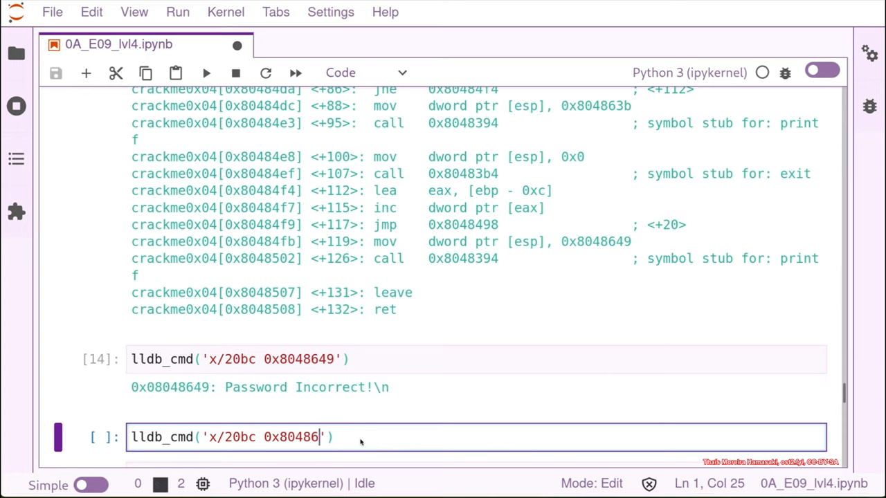
pyautogui.write('3b')
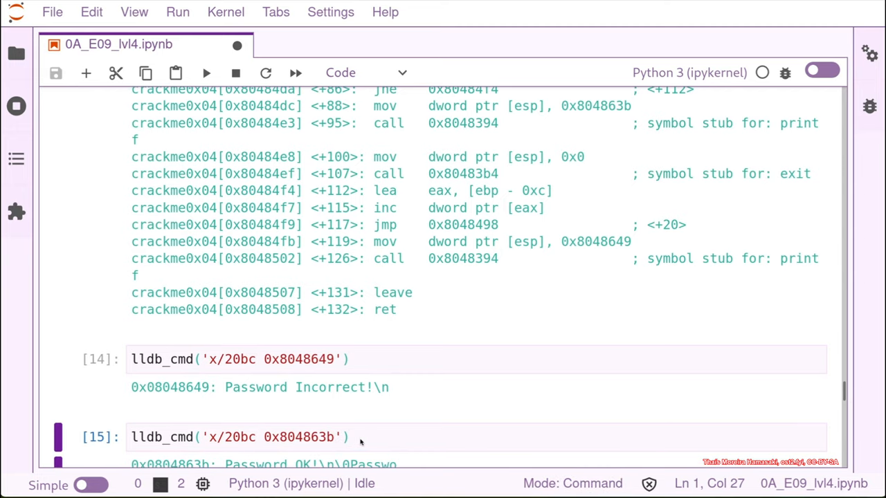
pyautogui.scroll(-3)
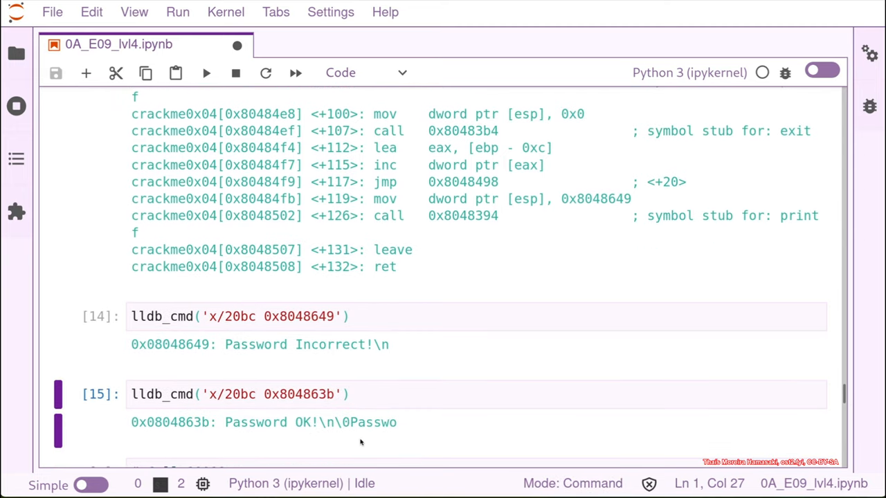
pyautogui.scroll(-3)
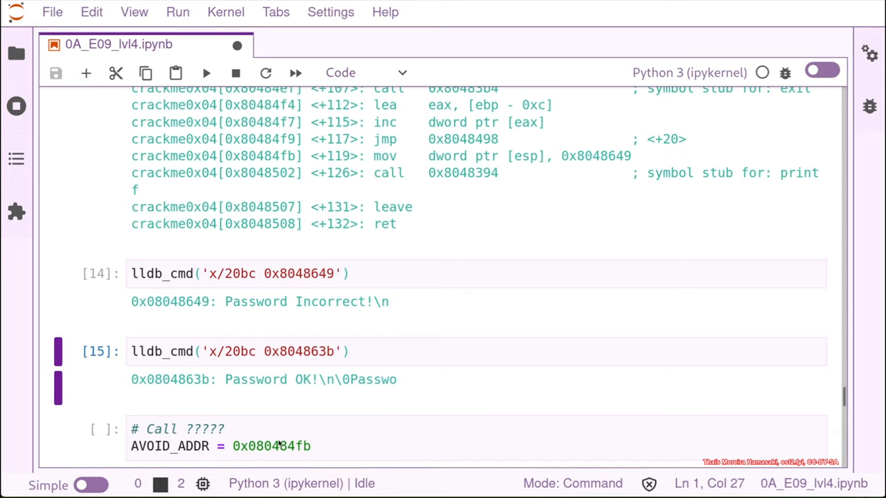
pyautogui.moveTo(270, 156)
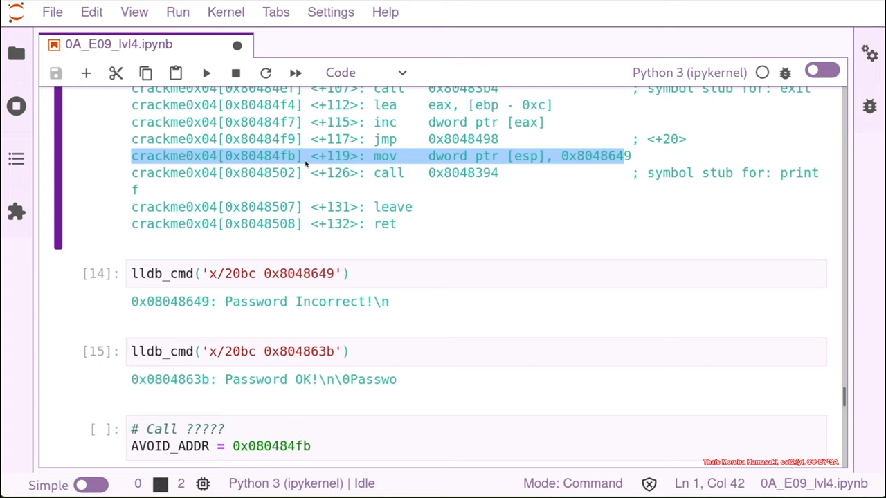
pyautogui.moveTo(417, 181)
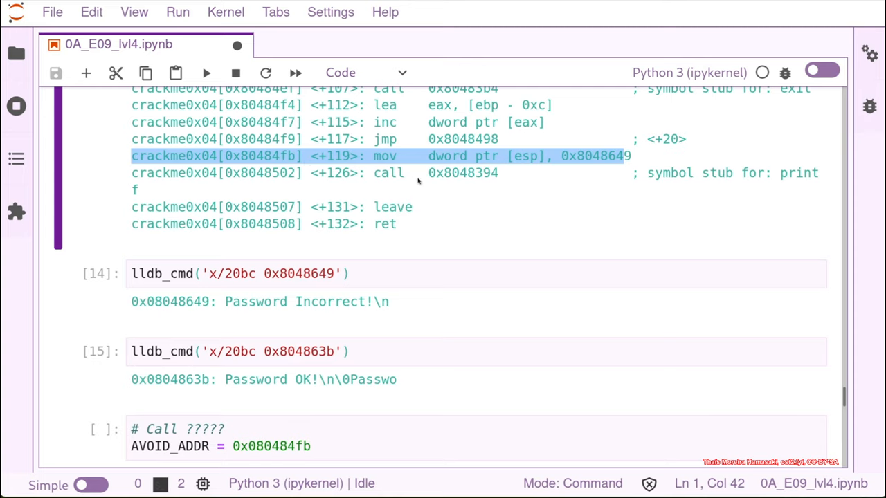
pyautogui.moveTo(624, 164)
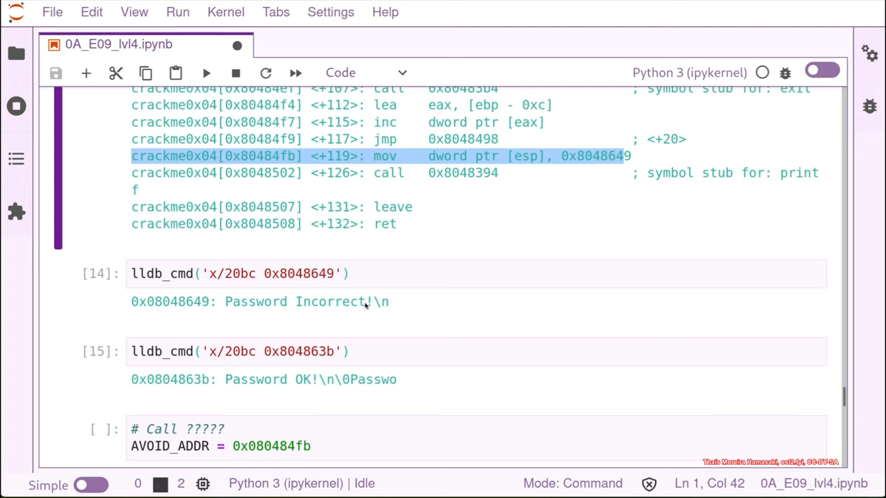
pyautogui.moveTo(657, 165)
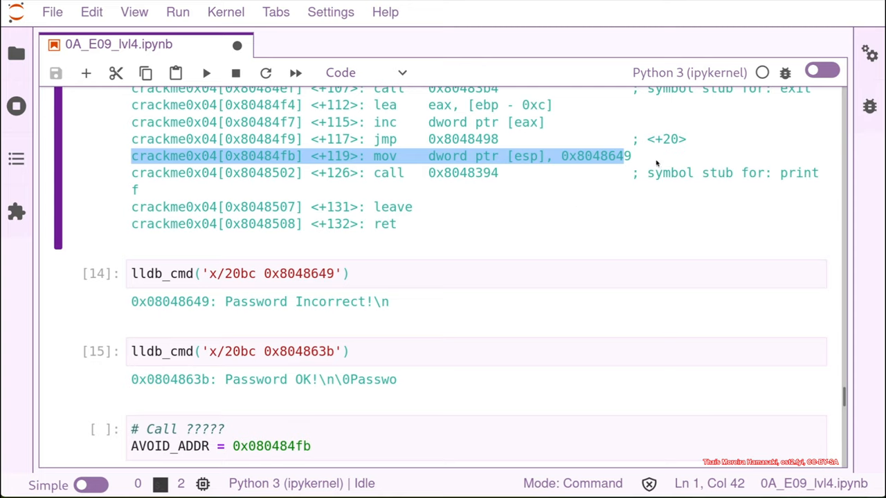
pyautogui.moveTo(404, 233)
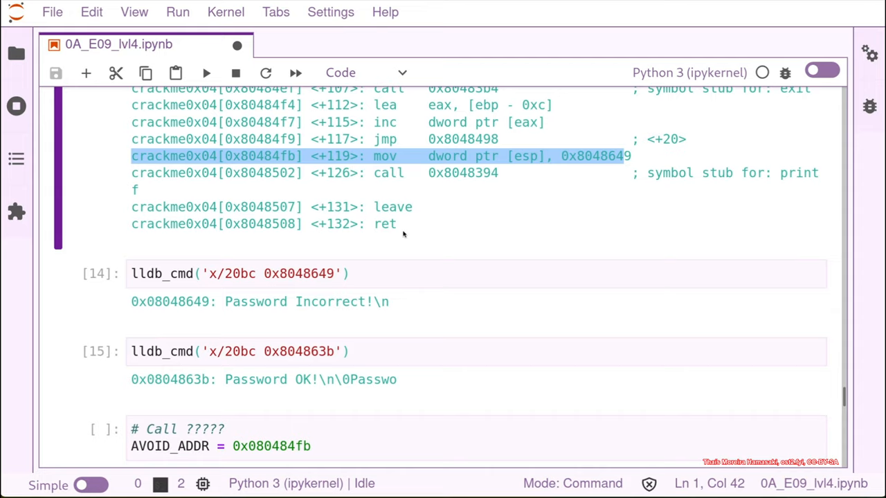
pyautogui.moveTo(300, 159)
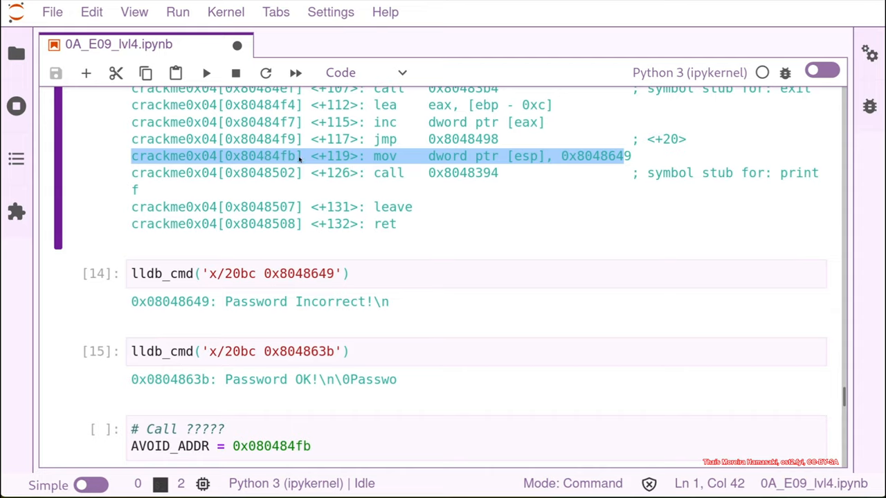
pyautogui.moveTo(327, 455)
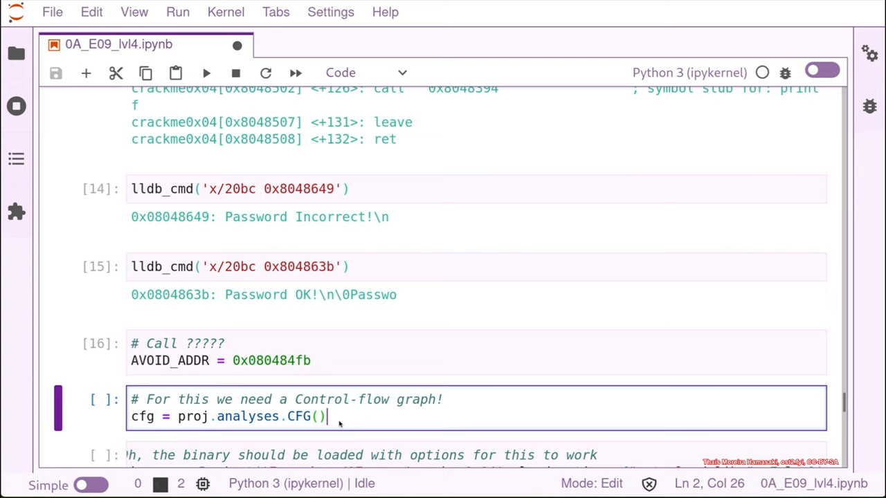
# Step: Start proj.analyses.CFG() and bring up the running cell's menu after auto_load_libs warnings
pyautogui.press('shift+enter')
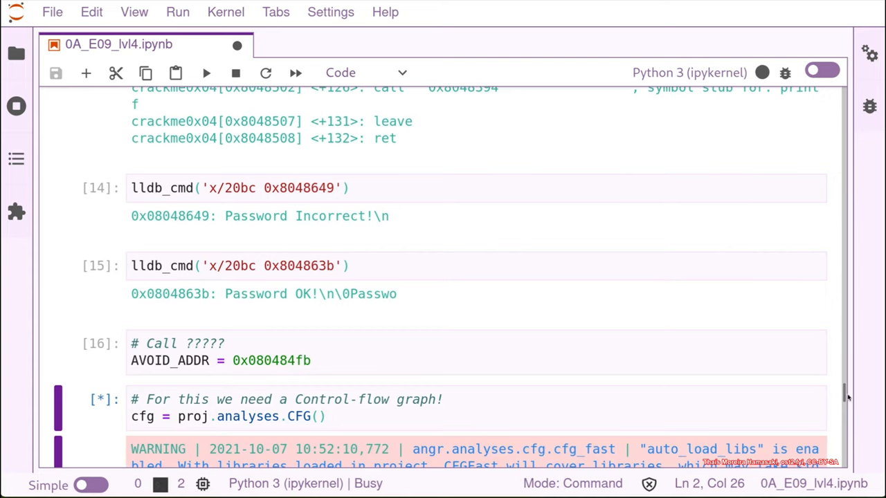
pyautogui.scroll(-3)
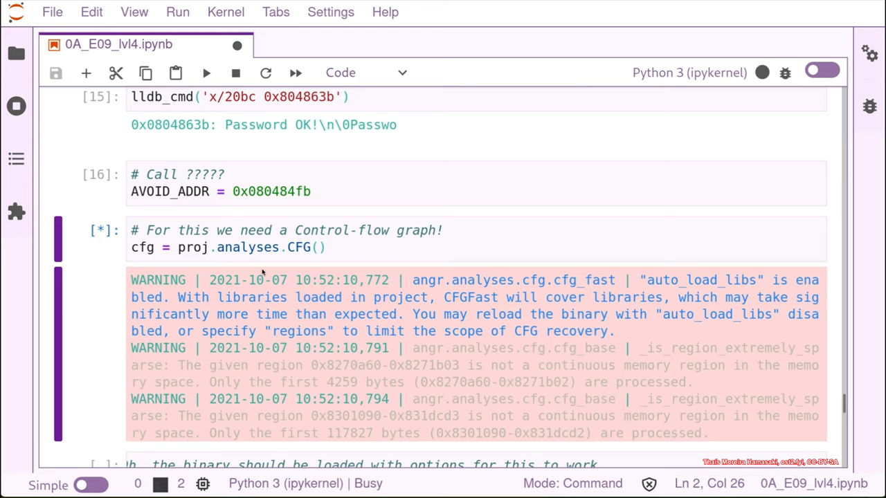
pyautogui.moveTo(104, 232)
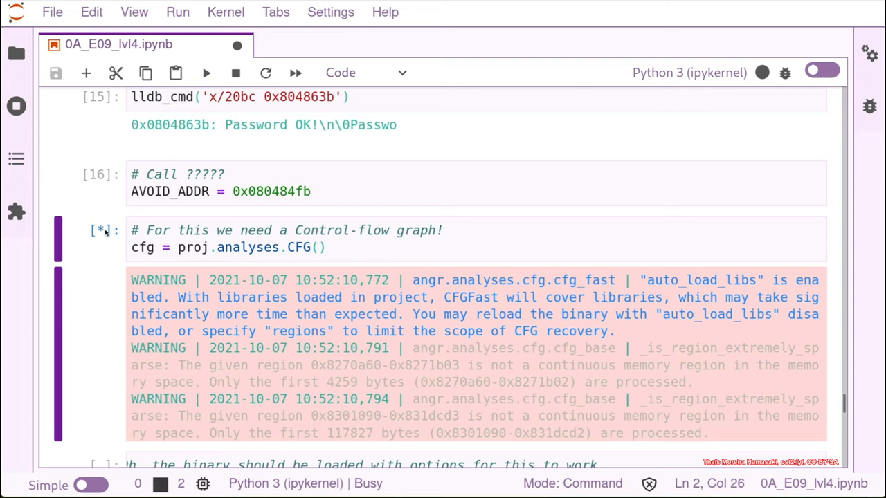
pyautogui.rightClick(104, 235)
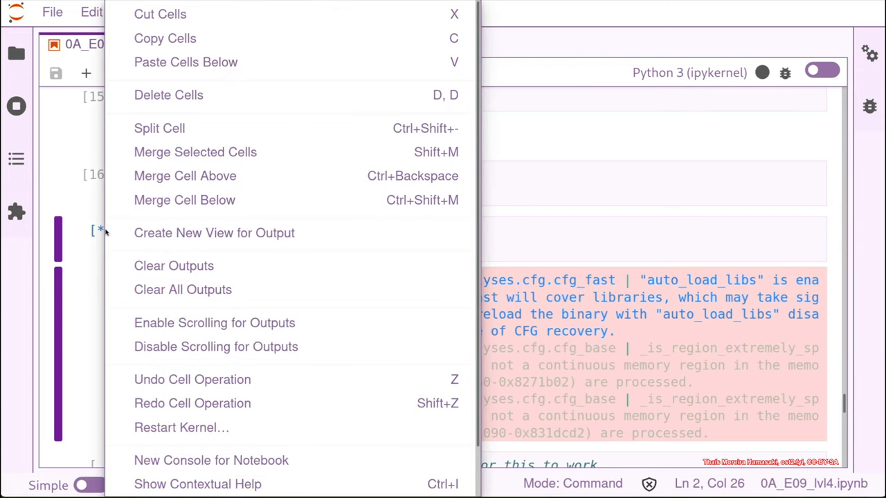
pyautogui.moveTo(418, 233)
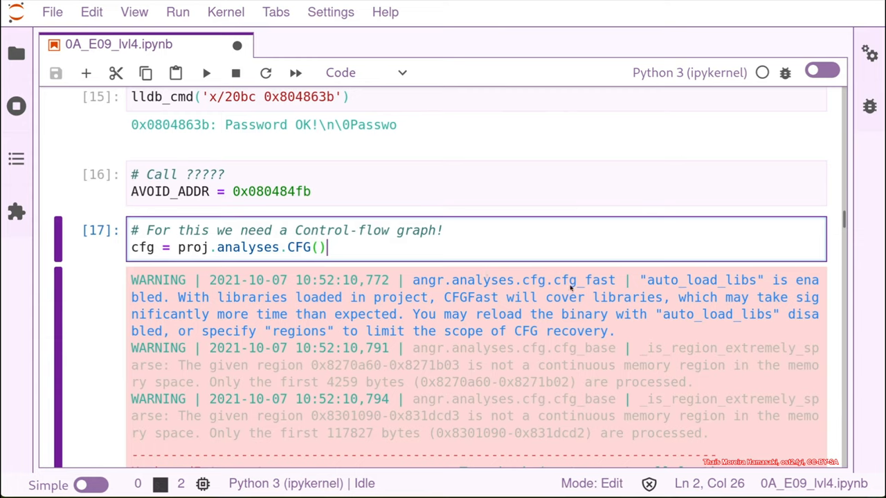
pyautogui.moveTo(637, 292)
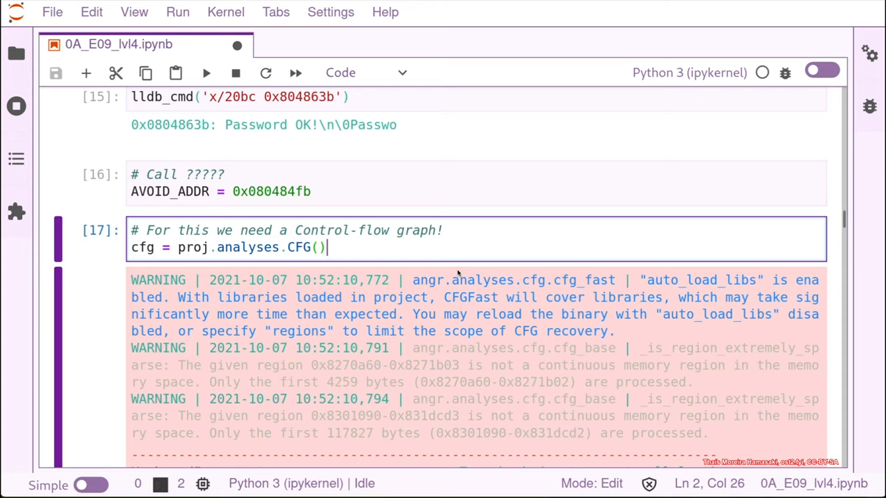
pyautogui.moveTo(552, 295)
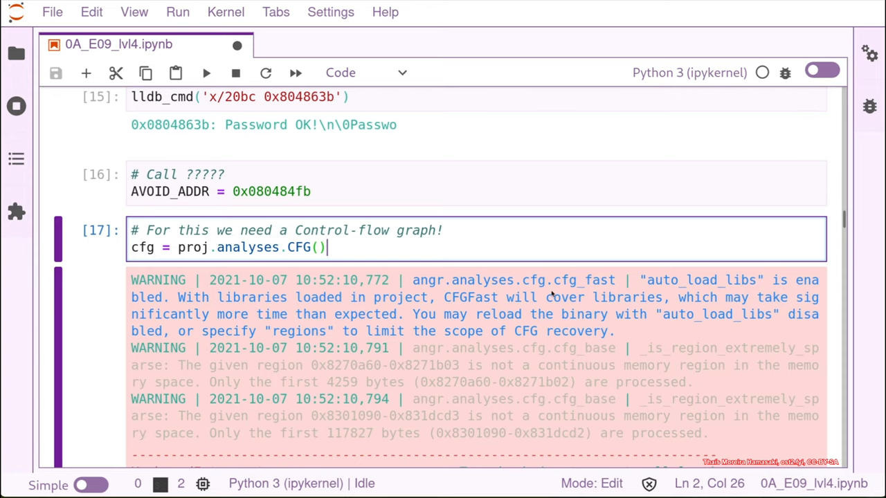
pyautogui.moveTo(533, 384)
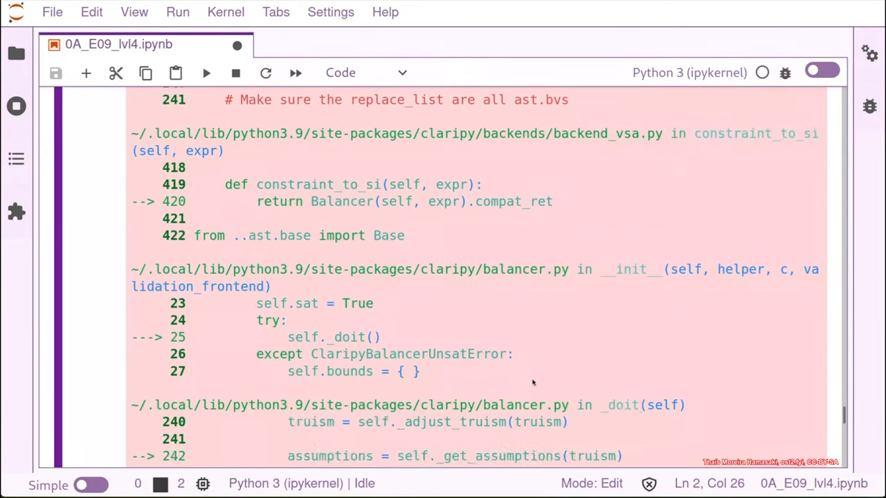
# Step: Reload crackme0x04 with the auto_load_libs load option set to False
pyautogui.scroll(-3)
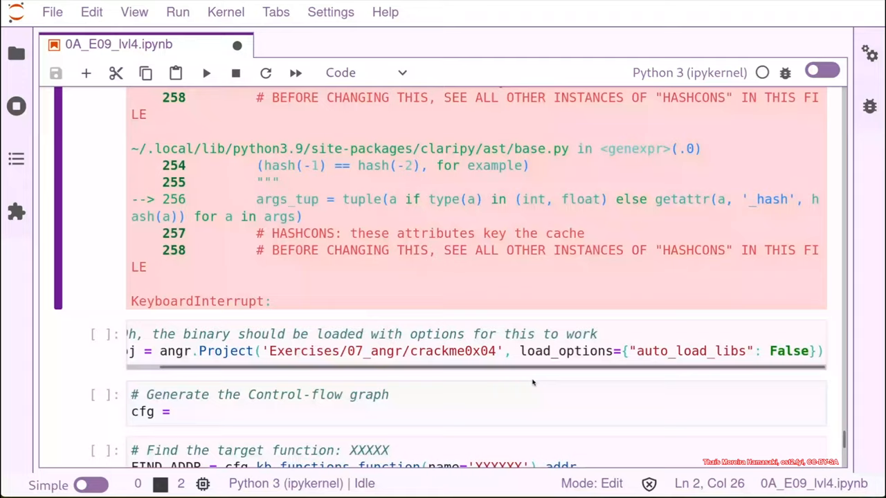
pyautogui.scroll(-3)
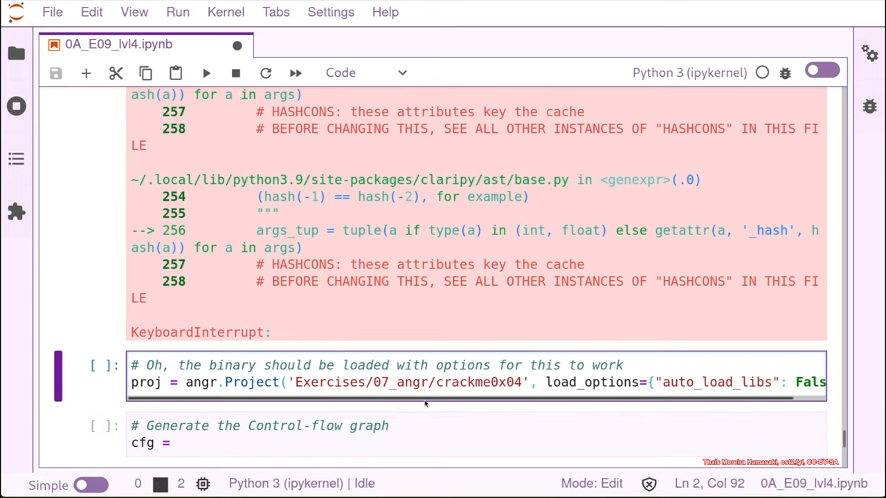
pyautogui.moveTo(453, 408)
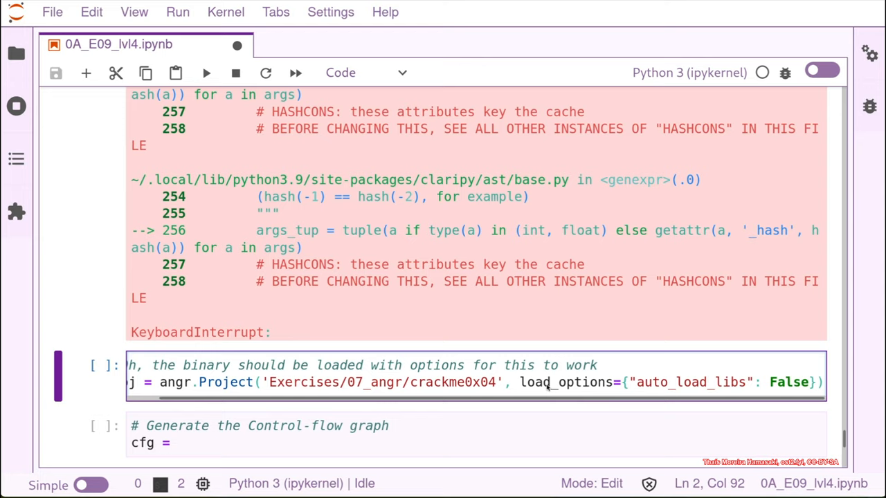
pyautogui.moveTo(688, 383)
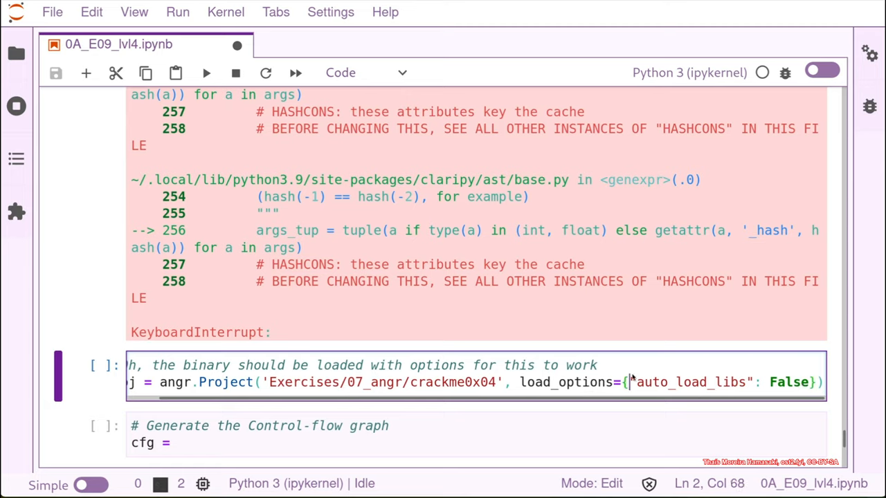
pyautogui.press('Shift+Enter')
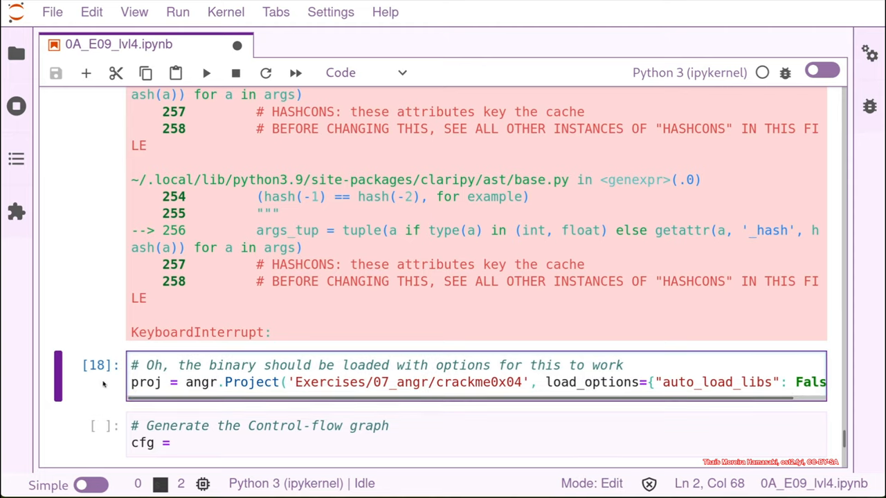
pyautogui.moveTo(363, 447)
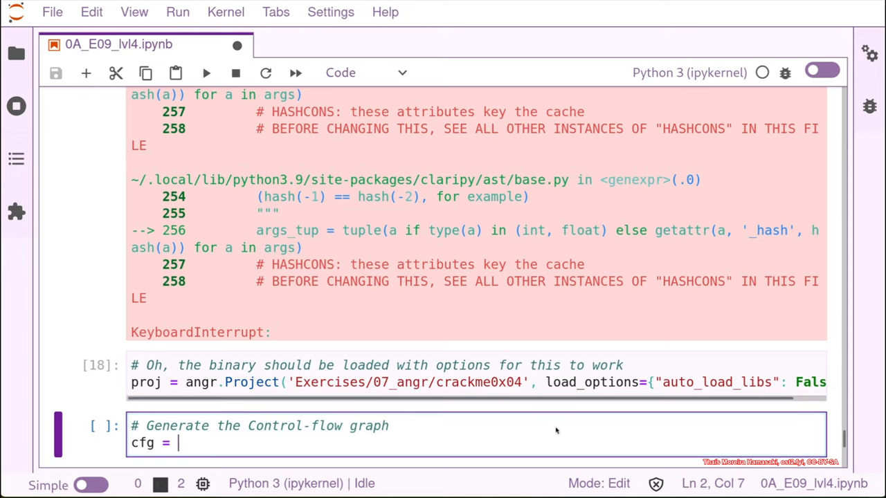
pyautogui.moveTo(623, 398)
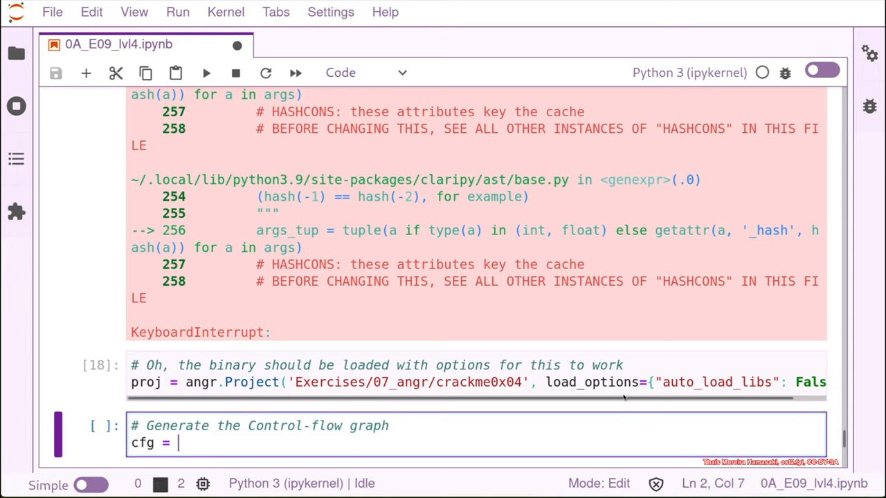
# Step: Enter cfg = proj.analyses.CFG() in the next cell and generate the graph
pyautogui.write('p')
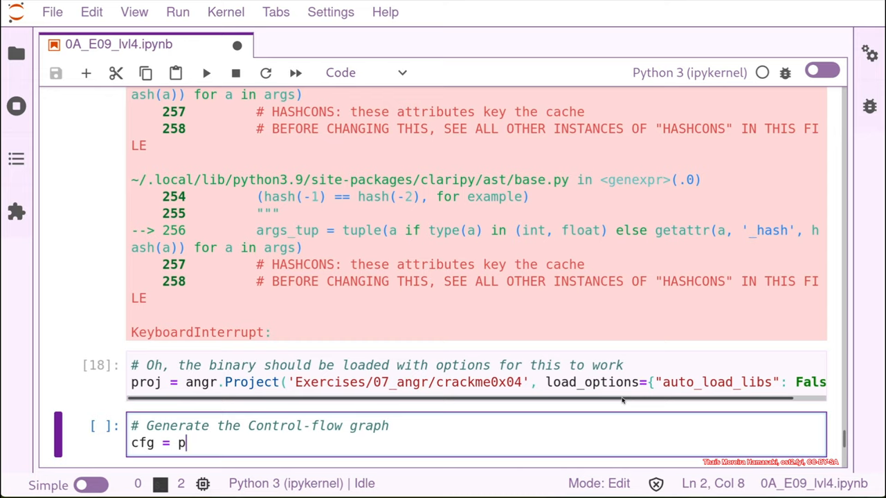
pyautogui.write('roj')
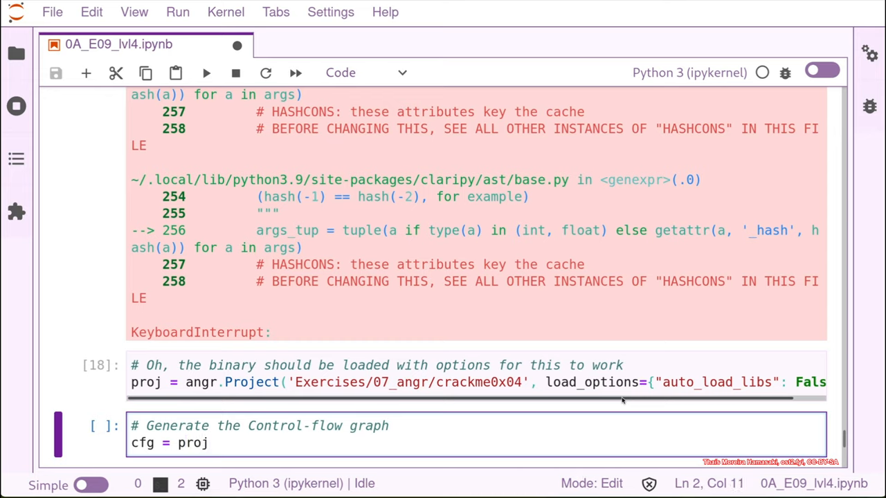
pyautogui.write('.analyse')
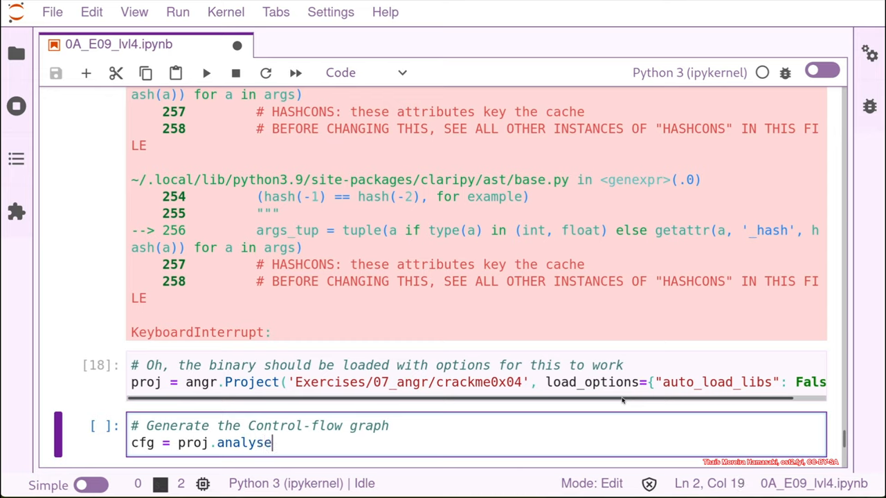
pyautogui.write('.')
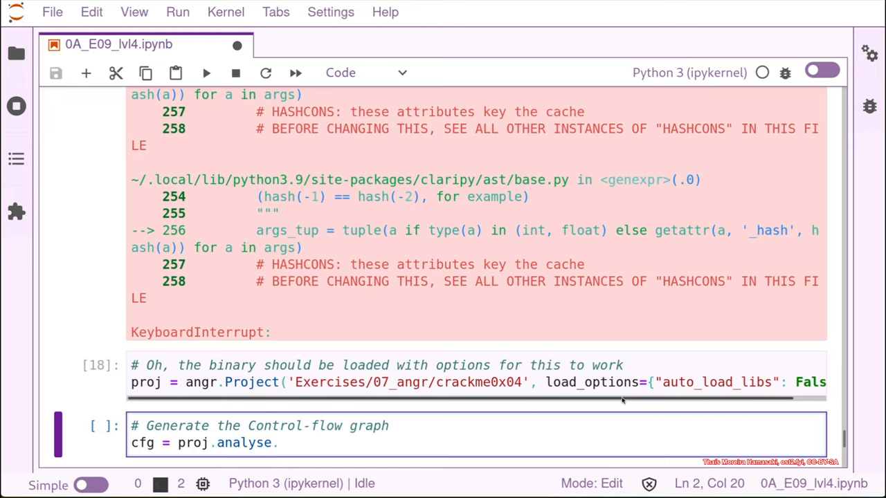
pyautogui.write('s.CFG(')
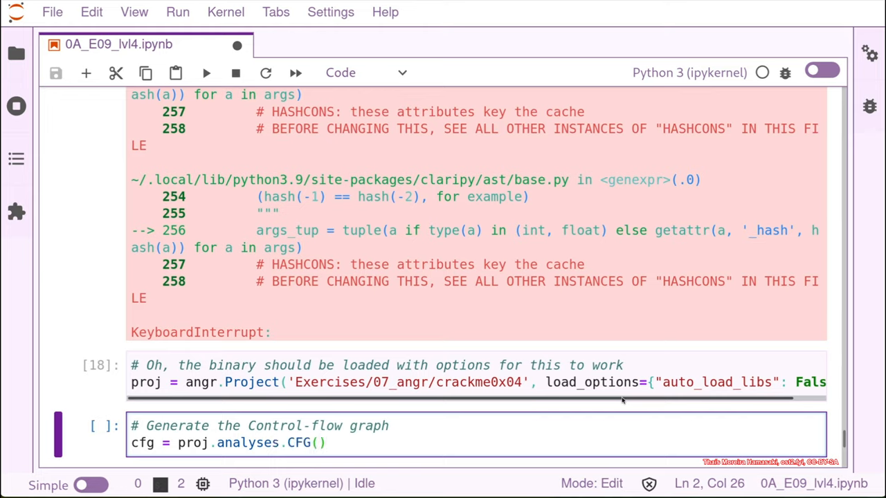
pyautogui.press('shift+enter')
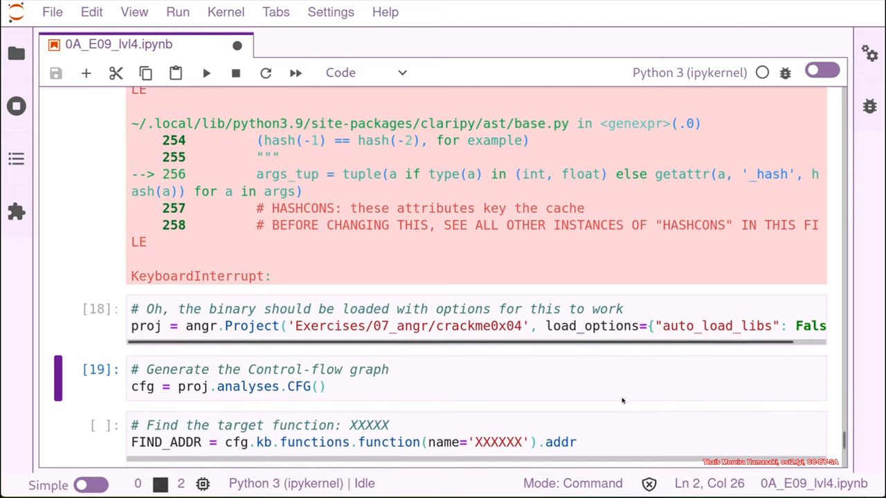
pyautogui.scroll(-3)
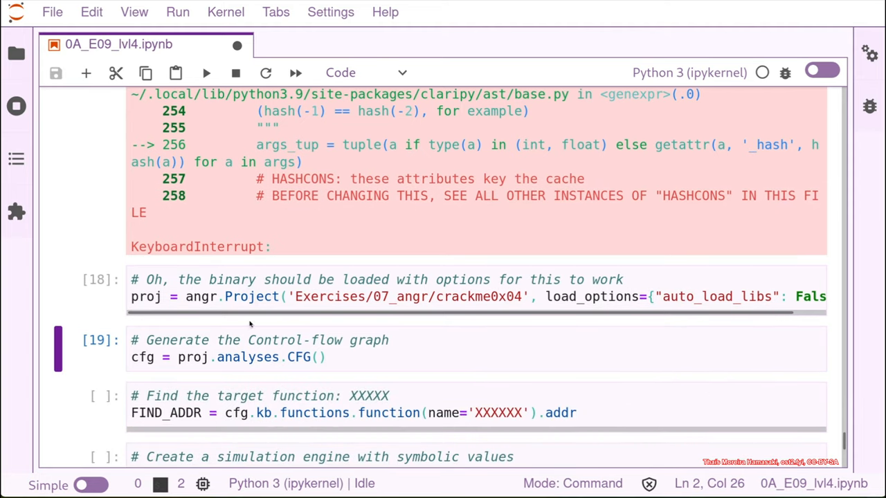
pyautogui.moveTo(377, 401)
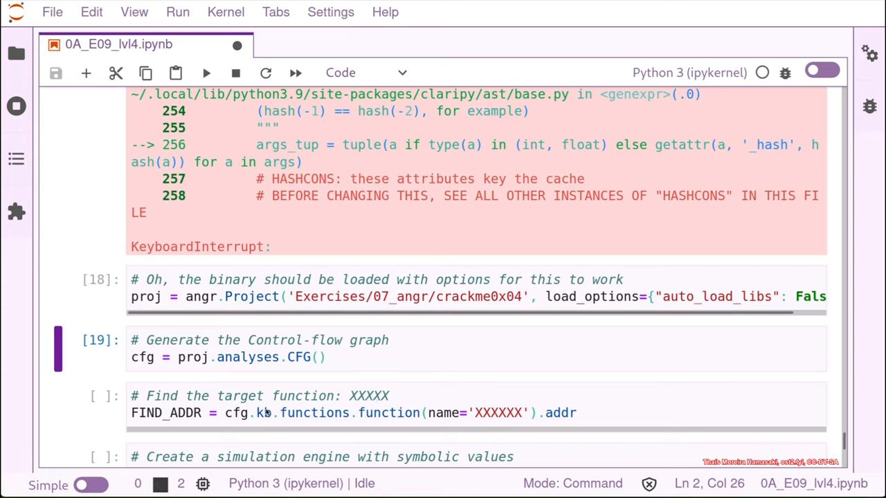
pyautogui.moveTo(313, 428)
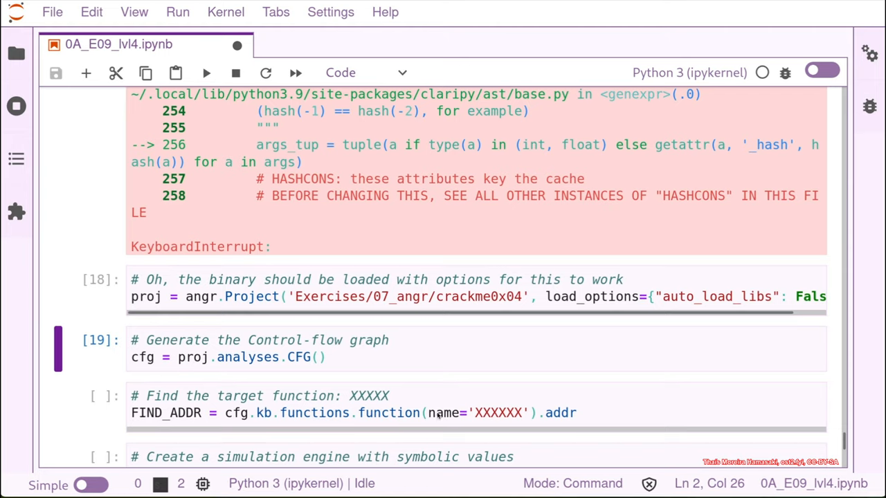
pyautogui.doubleClick(497, 412)
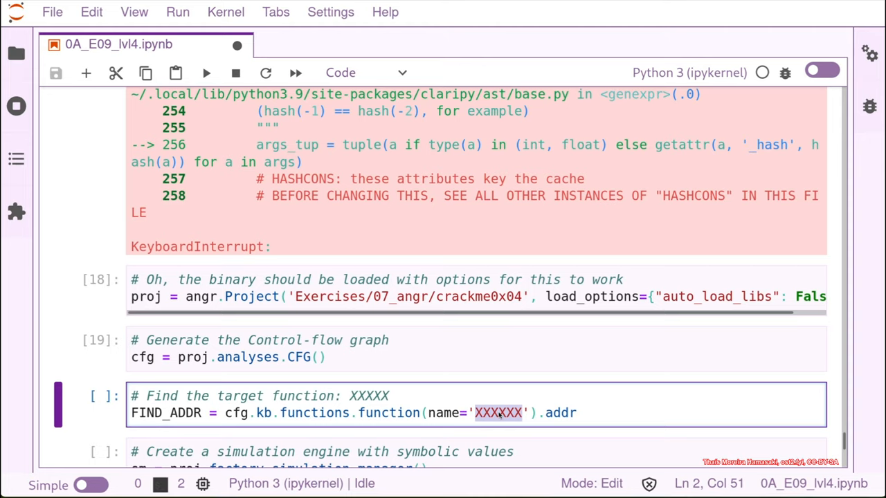
# Step: Name 'exit' as the target function and replace the XXXXX comment placeholder with exit
pyautogui.write('exit')
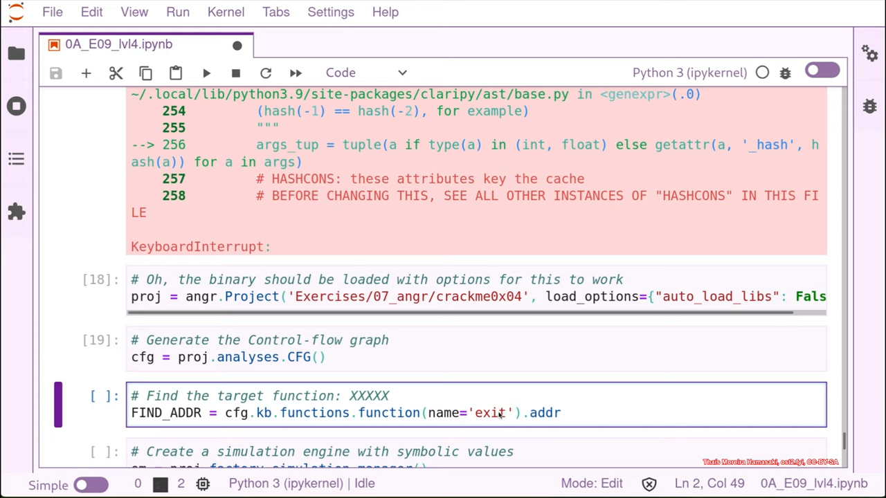
pyautogui.click(372, 396)
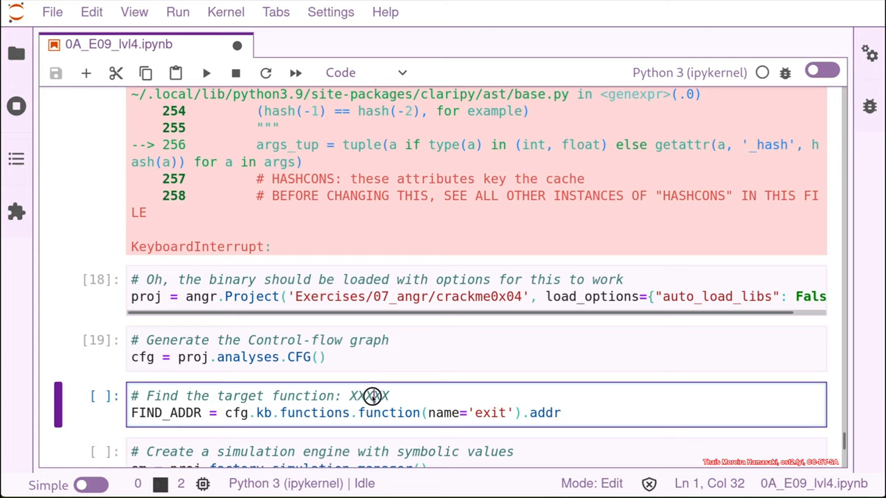
pyautogui.write('exit')
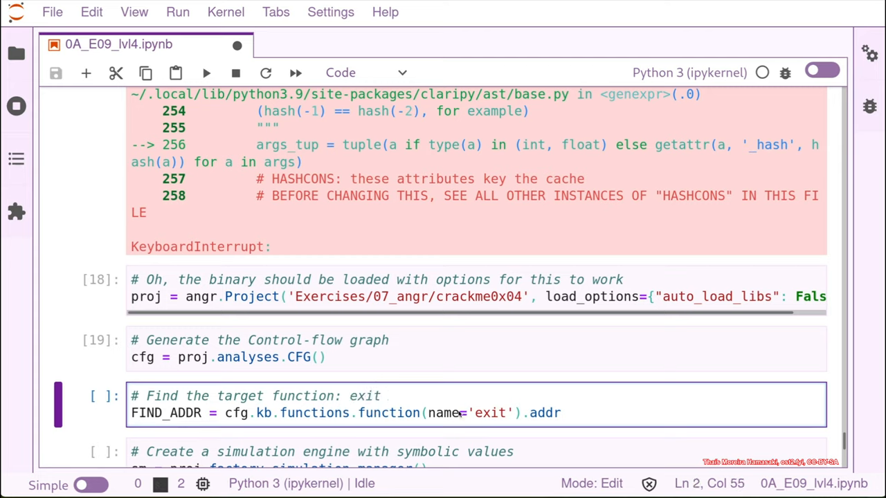
pyautogui.moveTo(277, 391)
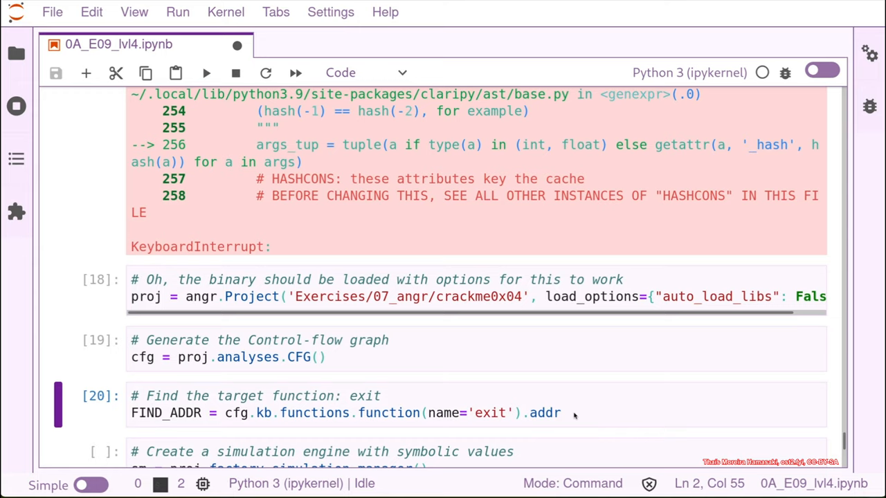
pyautogui.moveTo(578, 403)
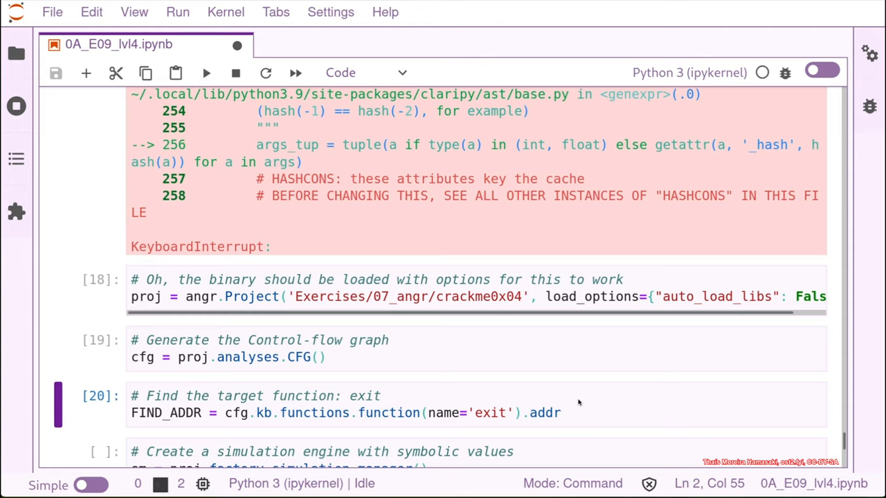
pyautogui.moveTo(559, 417)
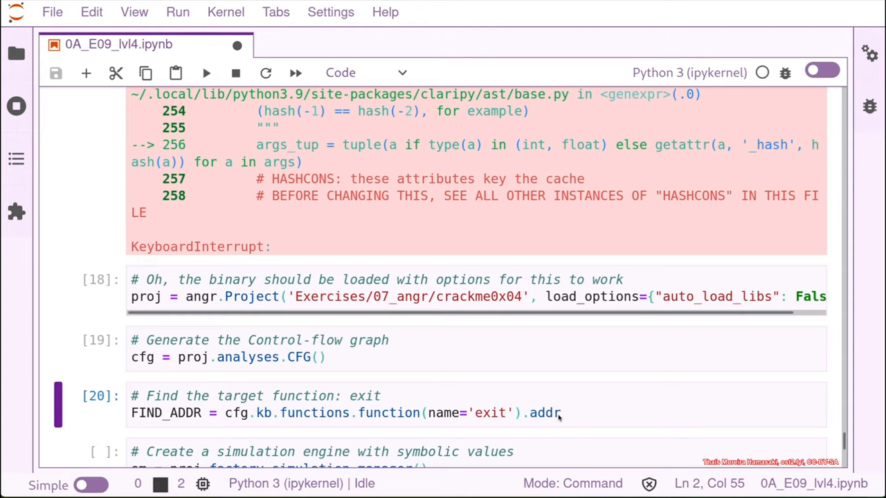
# Step: Scroll down to the sm.explore cell targeting FIND_ADDR and avoiding AVOID_ADDR
pyautogui.scroll(-3)
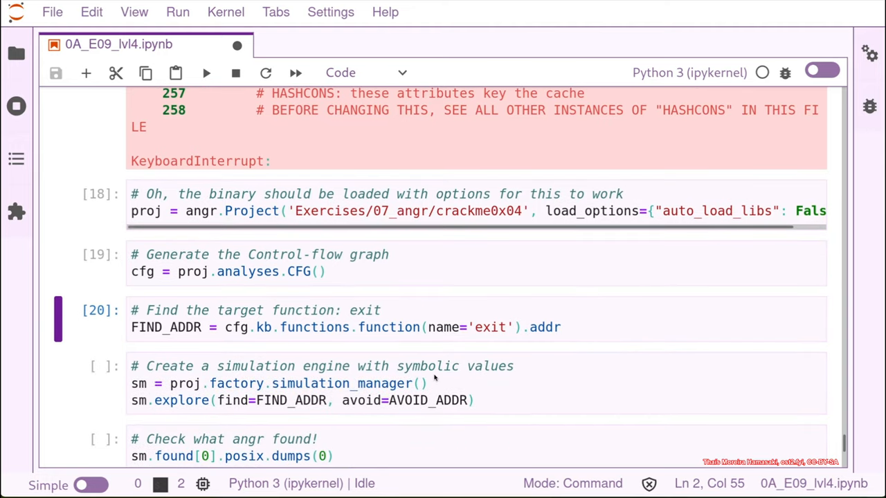
pyautogui.moveTo(199, 382)
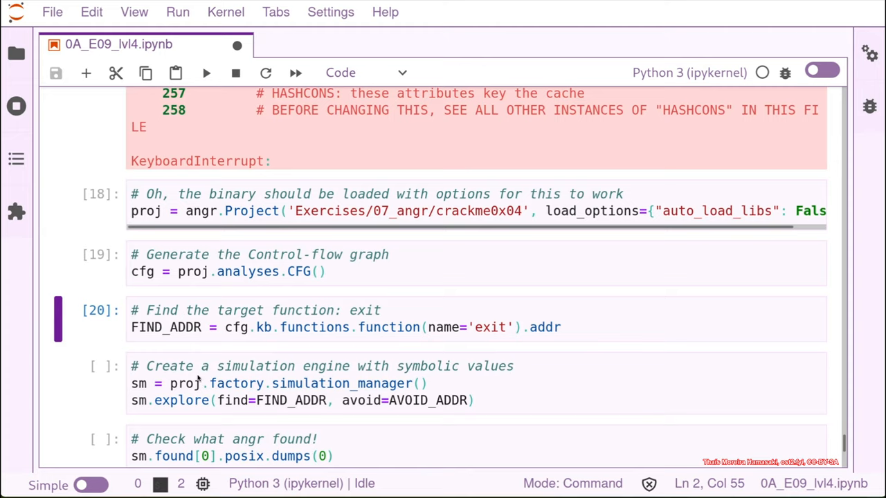
pyautogui.moveTo(446, 394)
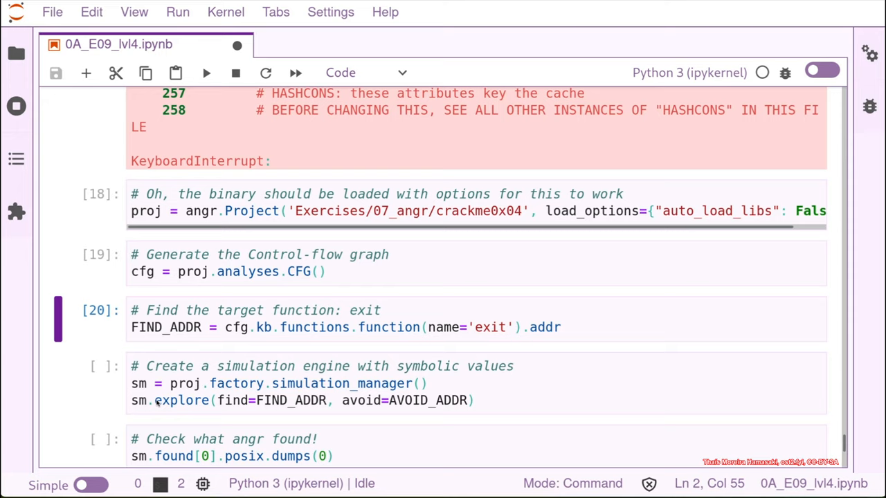
pyautogui.moveTo(257, 409)
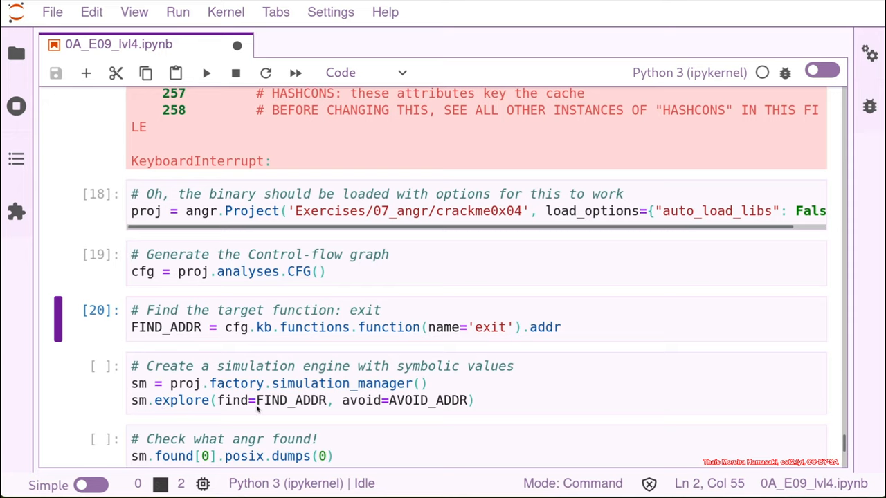
pyautogui.moveTo(251, 401)
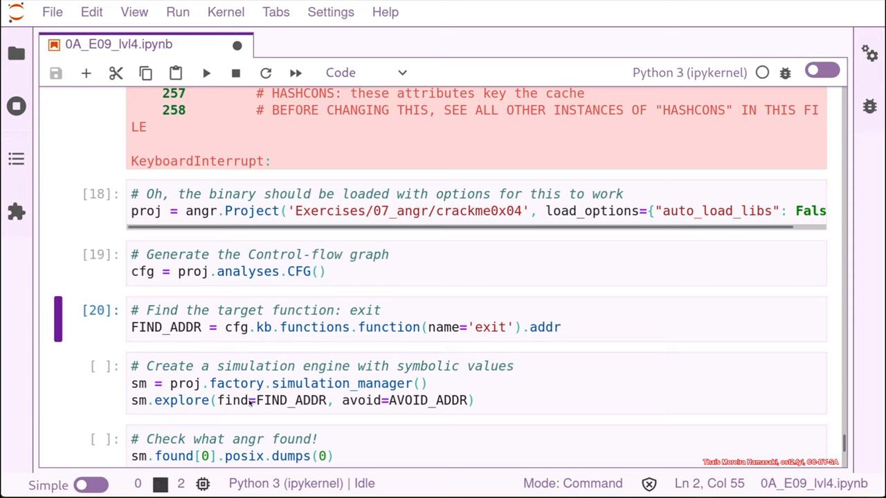
pyautogui.moveTo(405, 330)
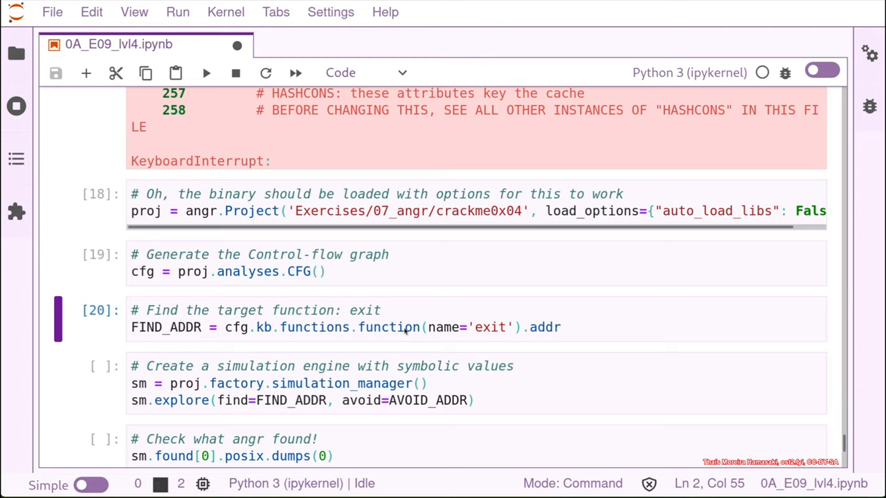
pyautogui.moveTo(528, 324)
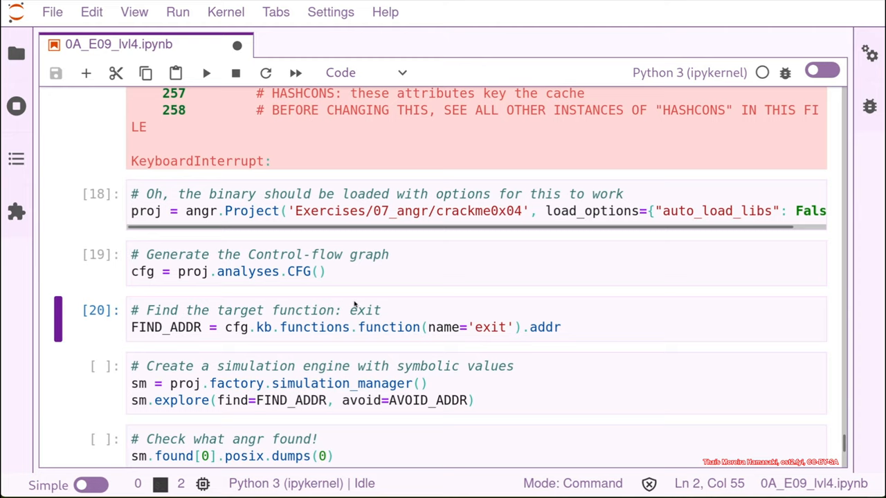
pyautogui.moveTo(358, 395)
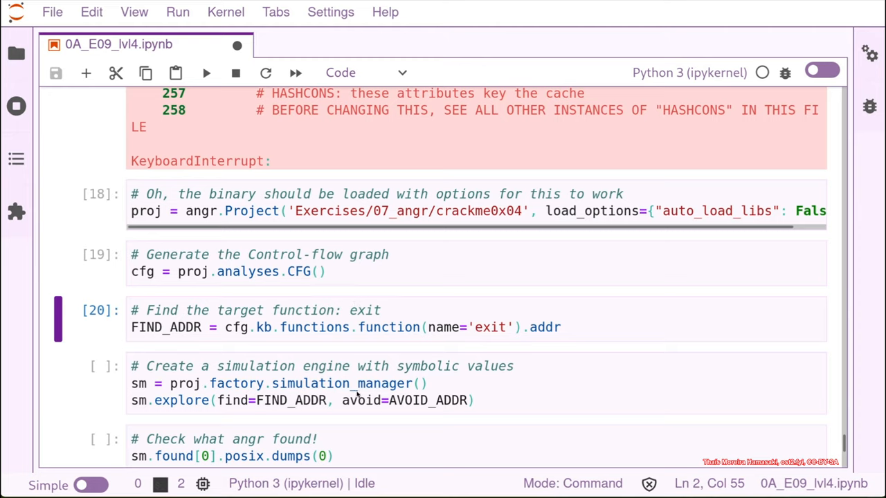
pyautogui.moveTo(399, 408)
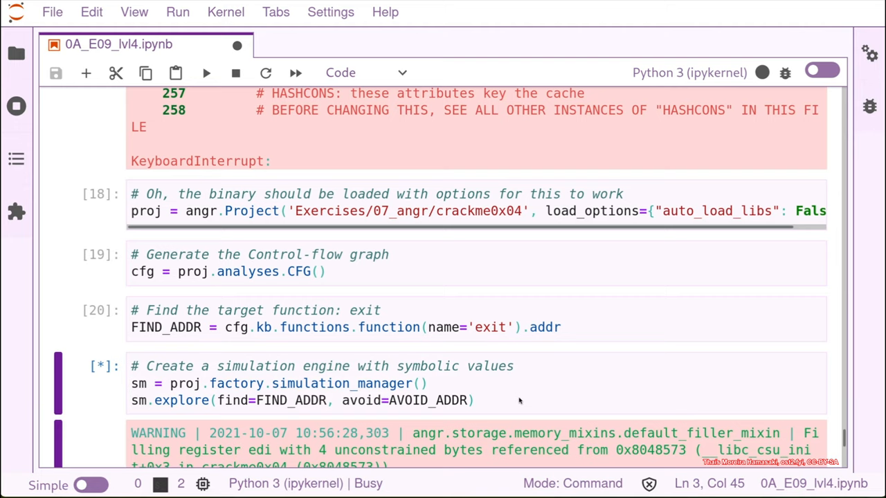
# Step: Scroll past the angr warnings to the SimulationManager summary: 2 active, 1 found, 2 avoid
pyautogui.scroll(-3)
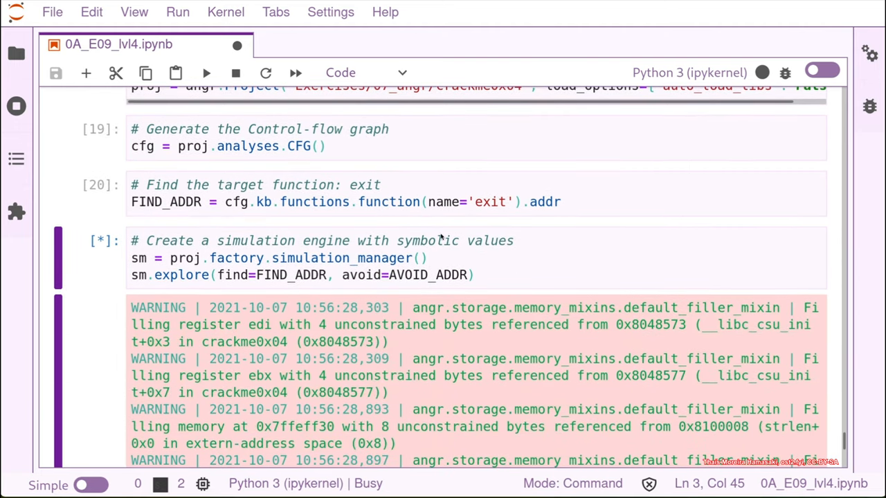
pyautogui.moveTo(522, 360)
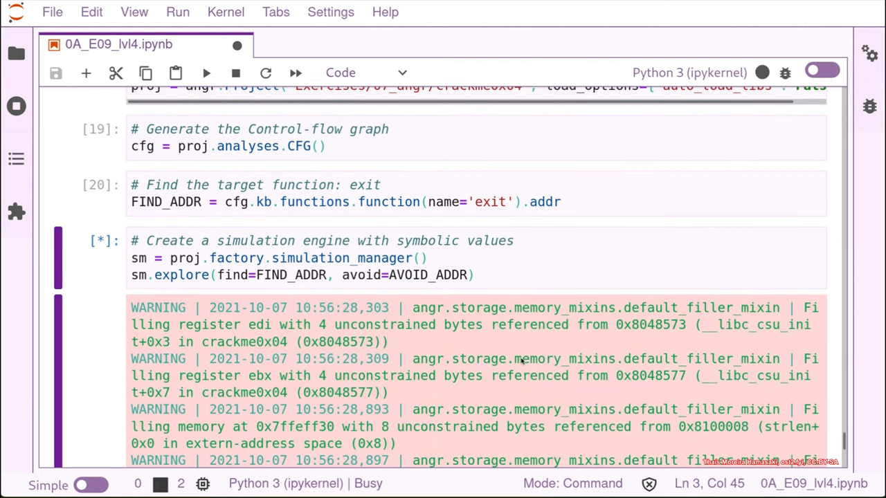
pyautogui.scroll(-3)
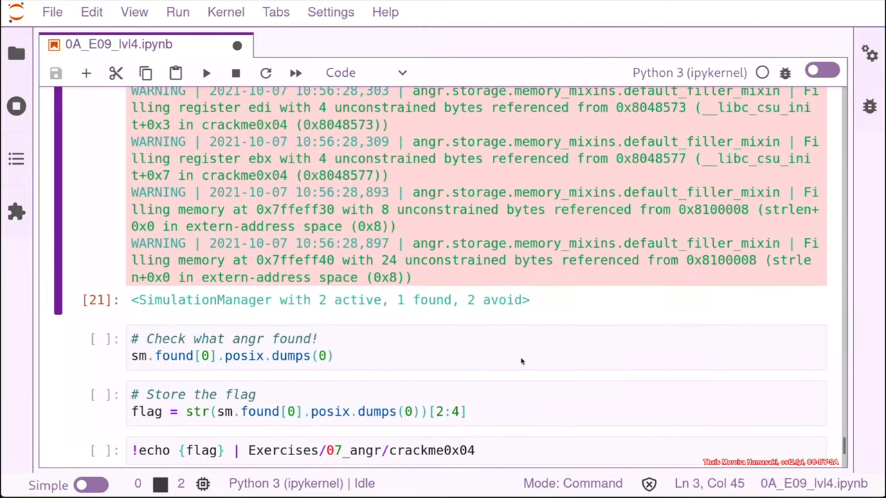
pyautogui.moveTo(332, 311)
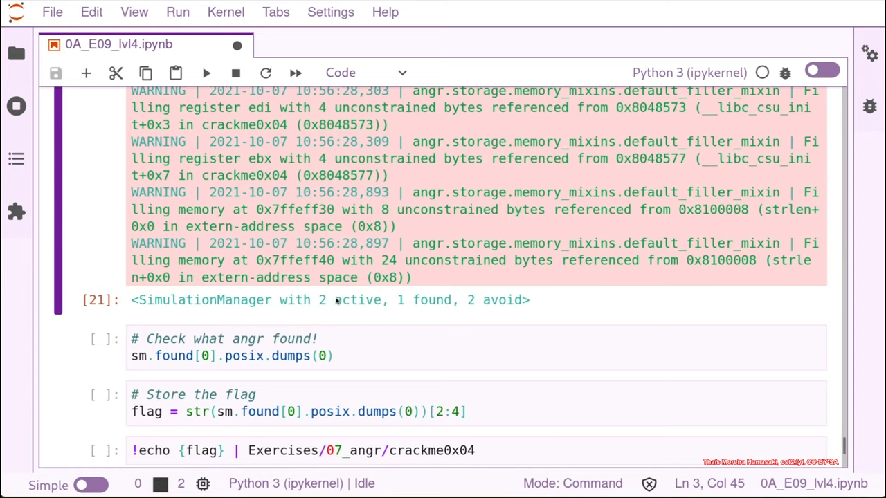
pyautogui.moveTo(320, 296)
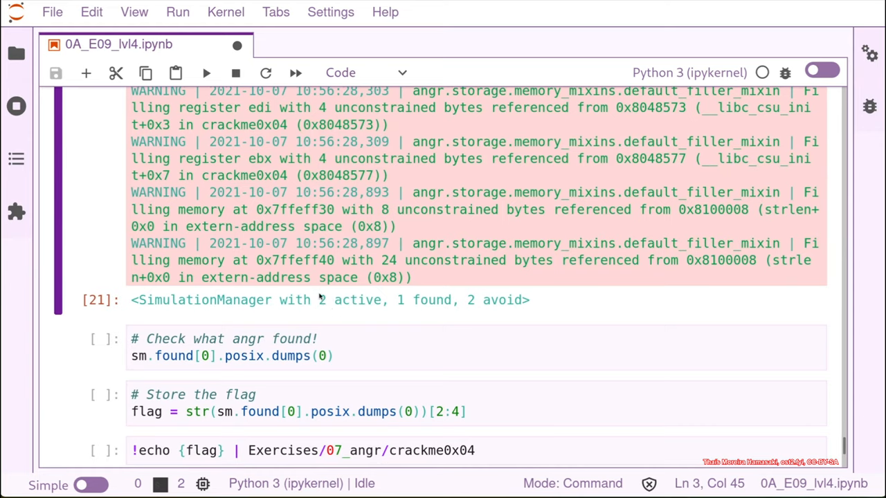
pyautogui.moveTo(394, 300)
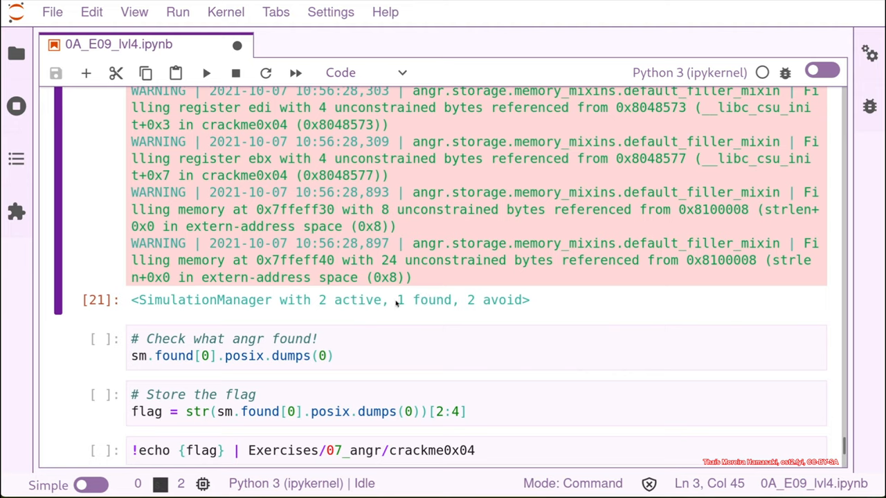
pyautogui.moveTo(405, 283)
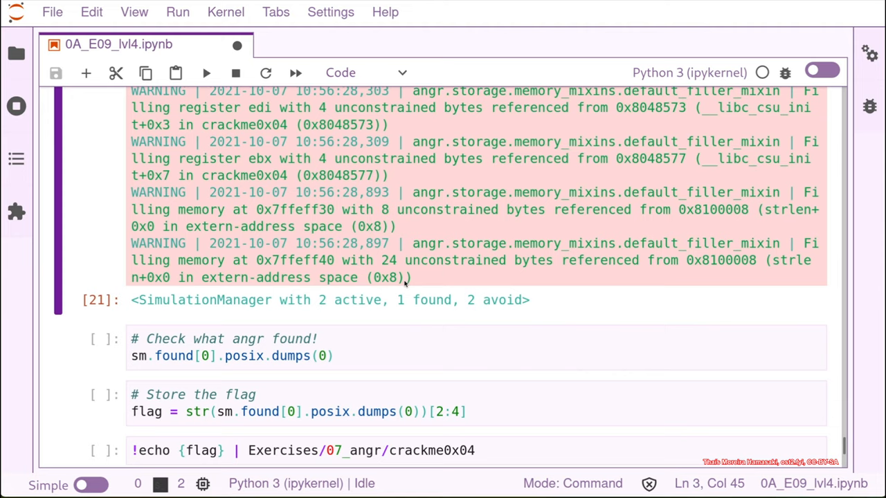
pyautogui.moveTo(424, 310)
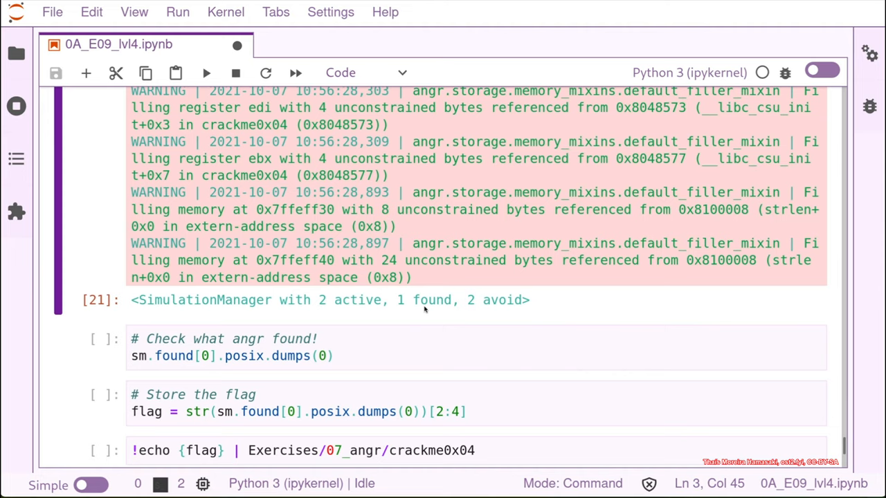
pyautogui.moveTo(472, 321)
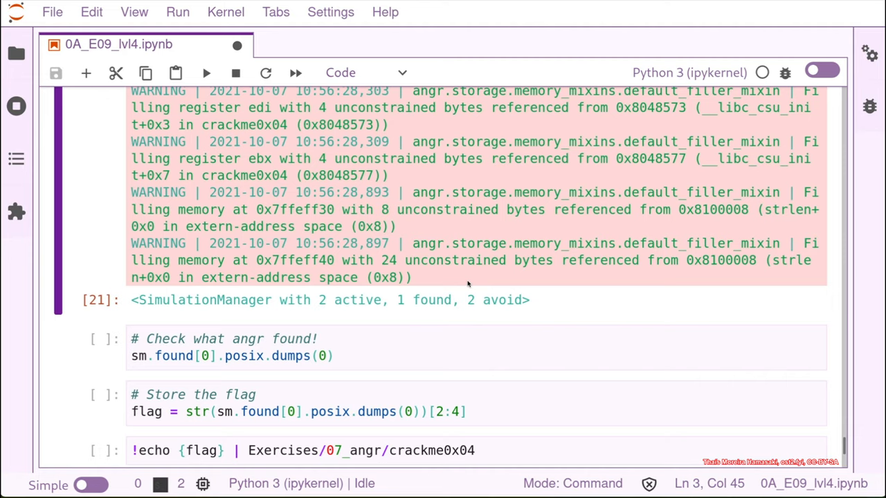
pyautogui.moveTo(177, 320)
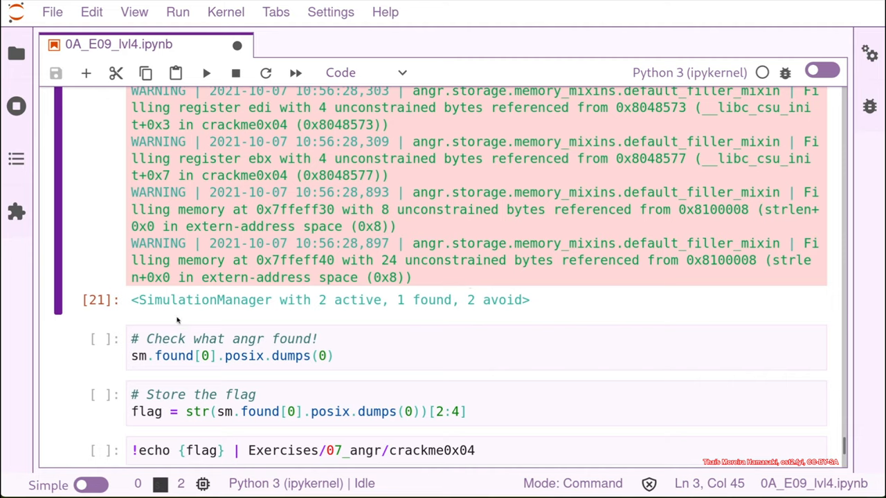
# Step: Wrap the found-state stdin dump line in print(...) to show the discovered input bytes
pyautogui.click(232, 356)
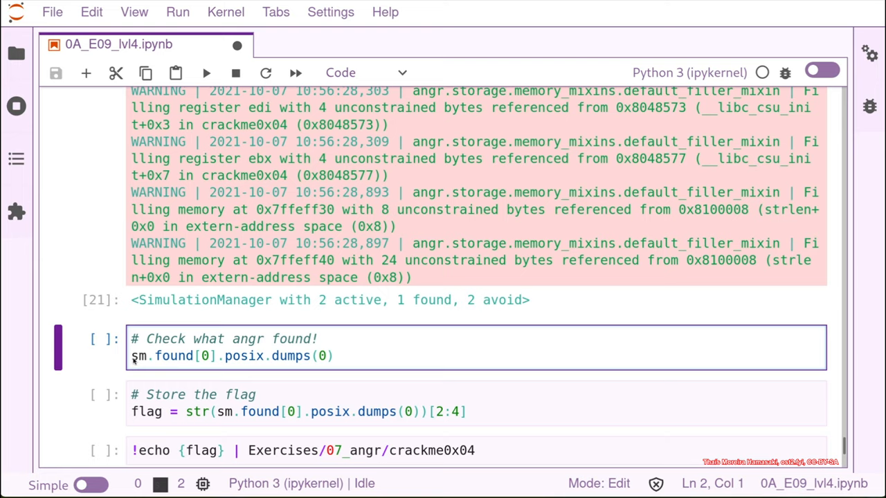
pyautogui.write('fi')
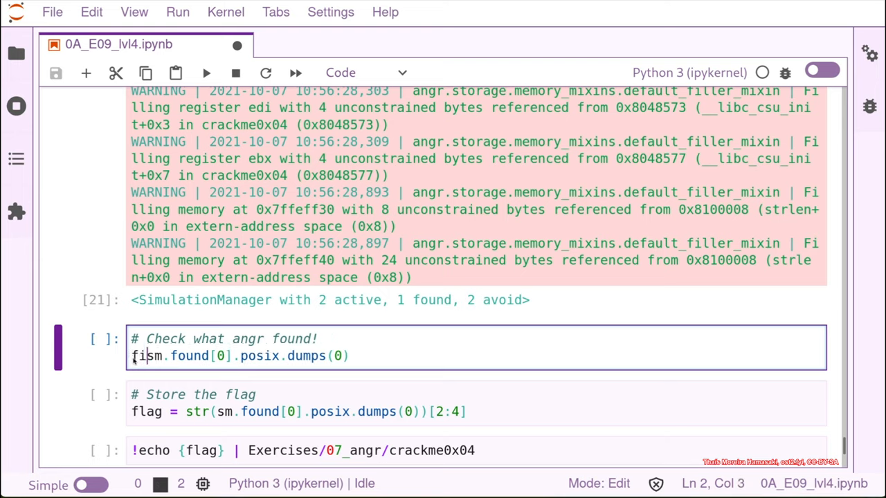
pyautogui.write('print(')
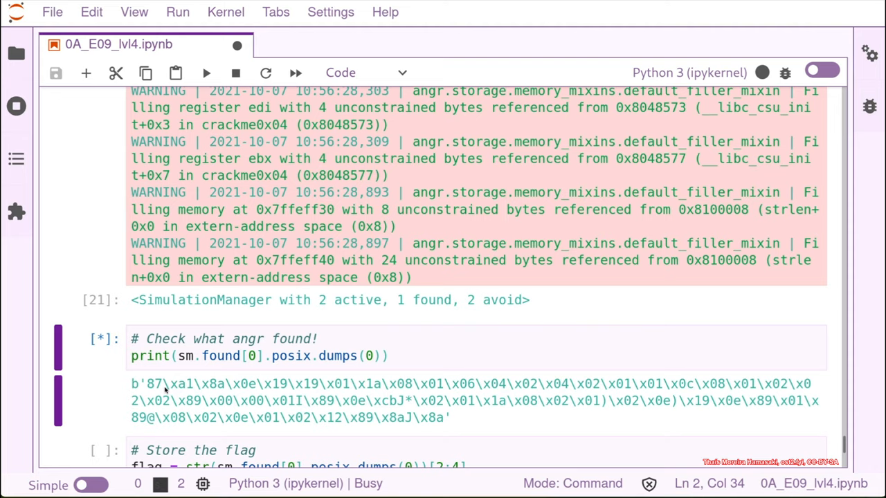
pyautogui.moveTo(165, 391)
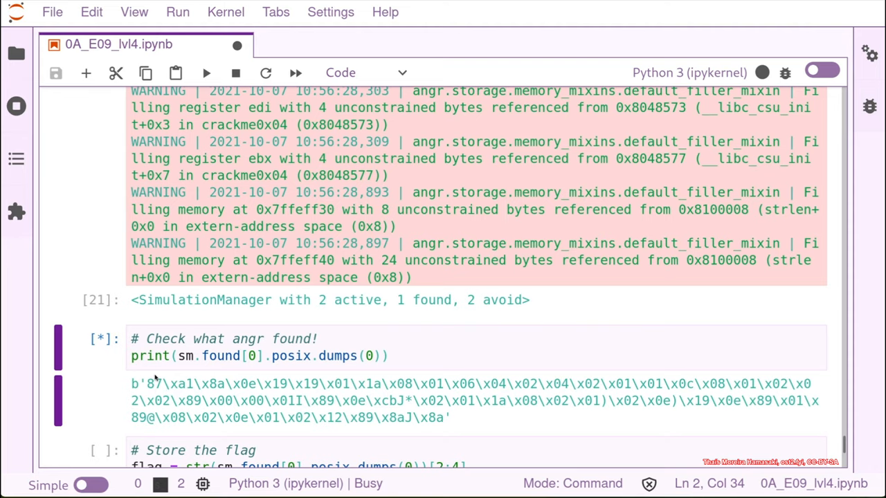
pyautogui.moveTo(155, 372)
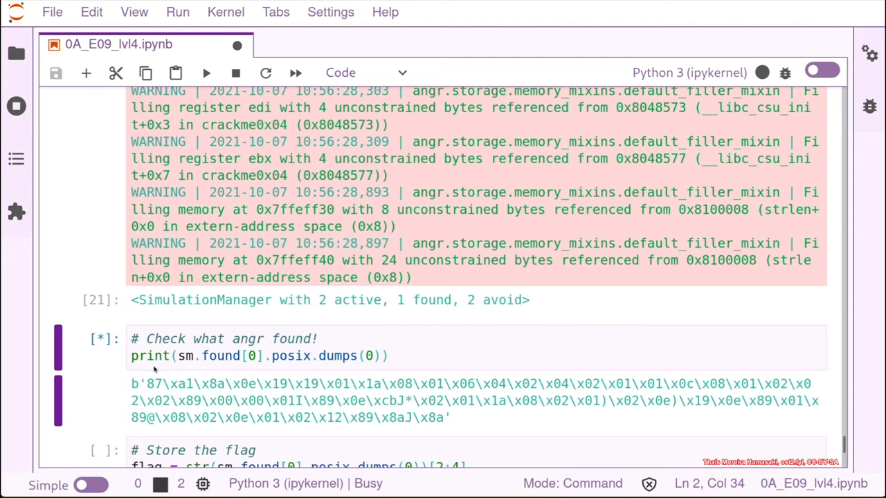